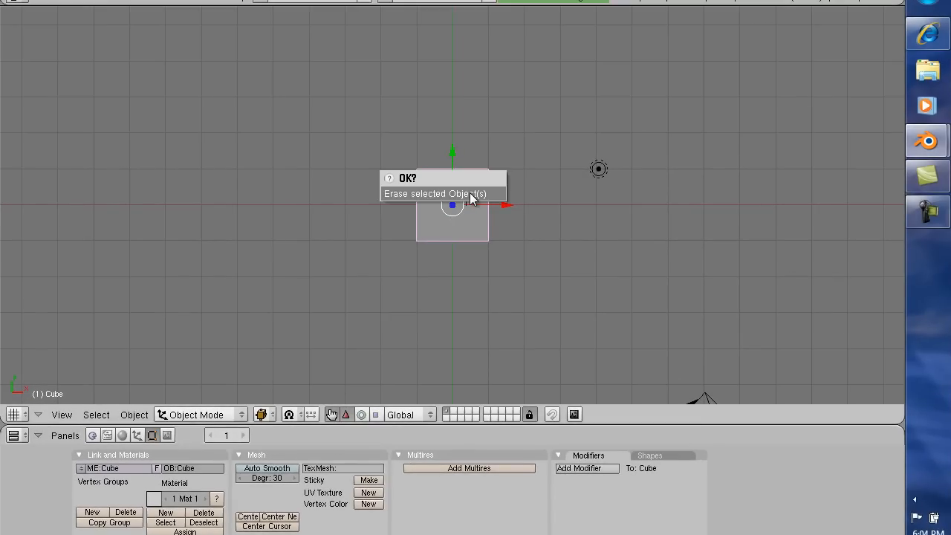
Delete the default cube, leaving only the lamp and camera in the scene
click(437, 193)
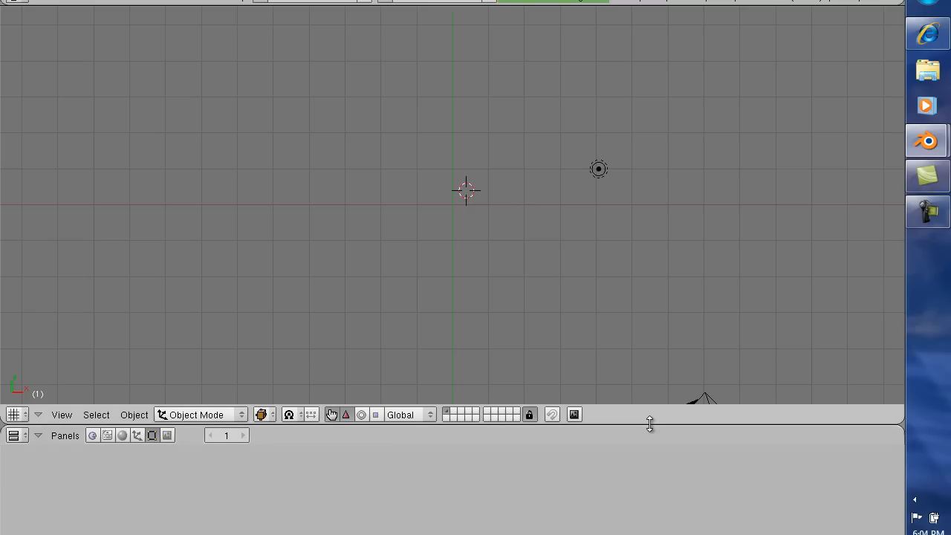
mouse_move(651, 432)
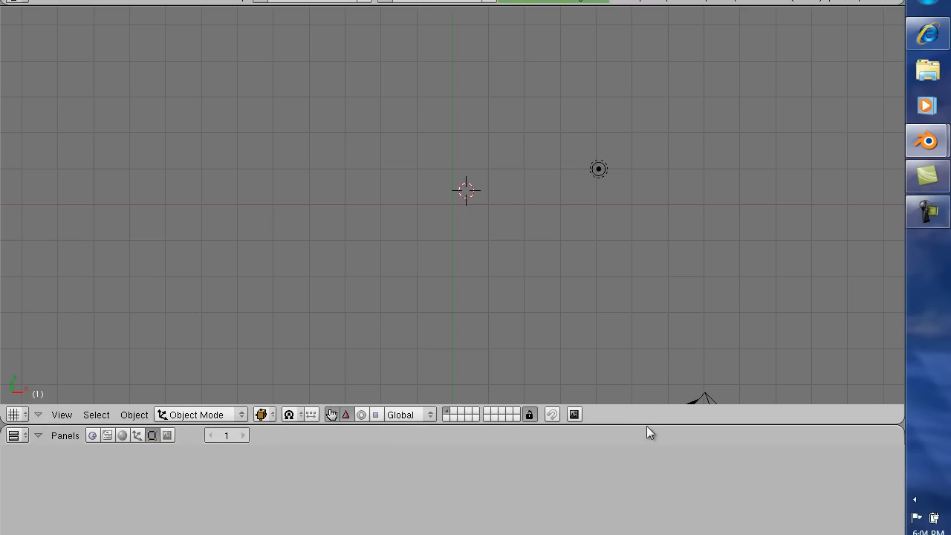
mouse_move(645, 424)
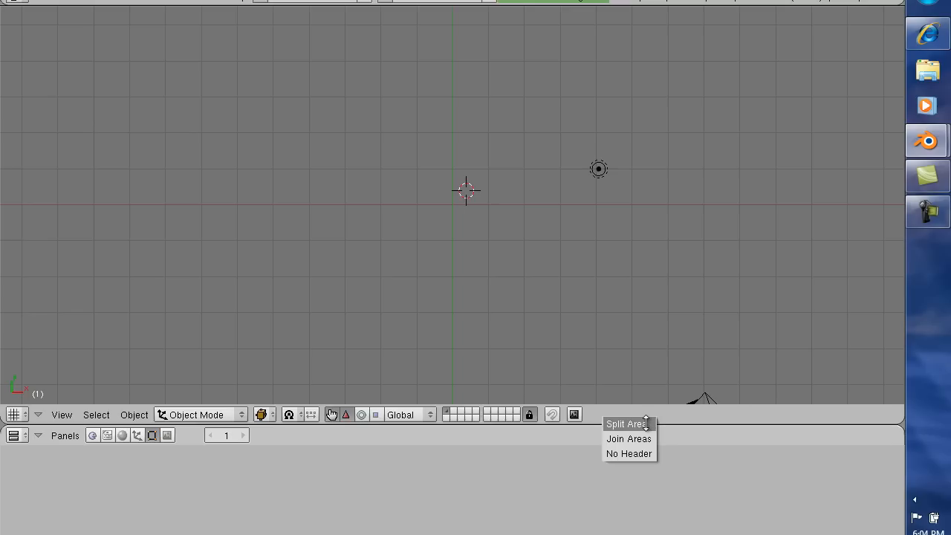
Split the 3D view vertically into a left area and a right area
click(627, 423)
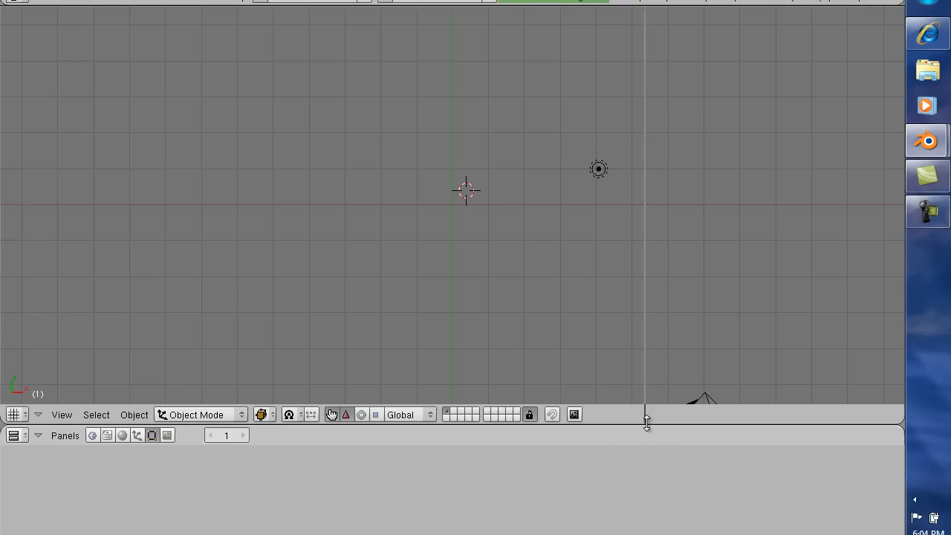
mouse_move(452, 341)
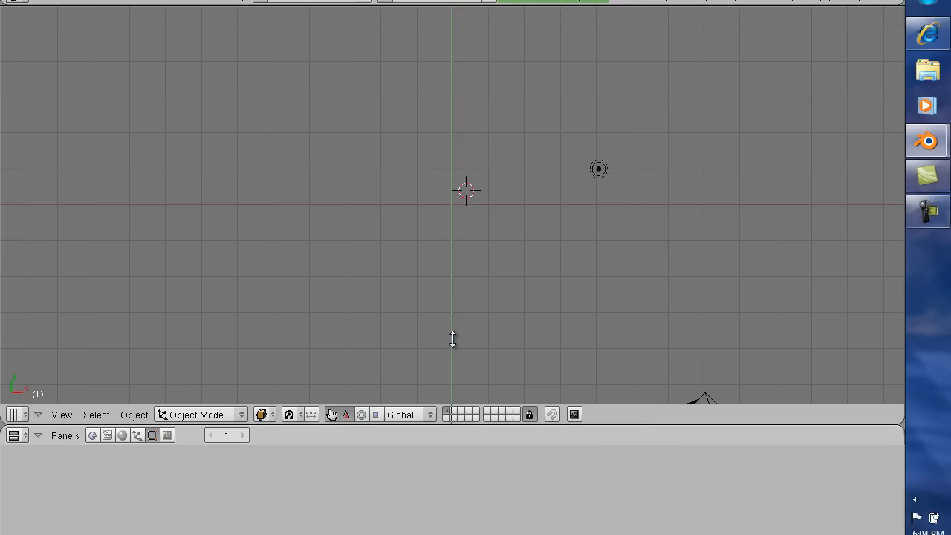
mouse_move(455, 345)
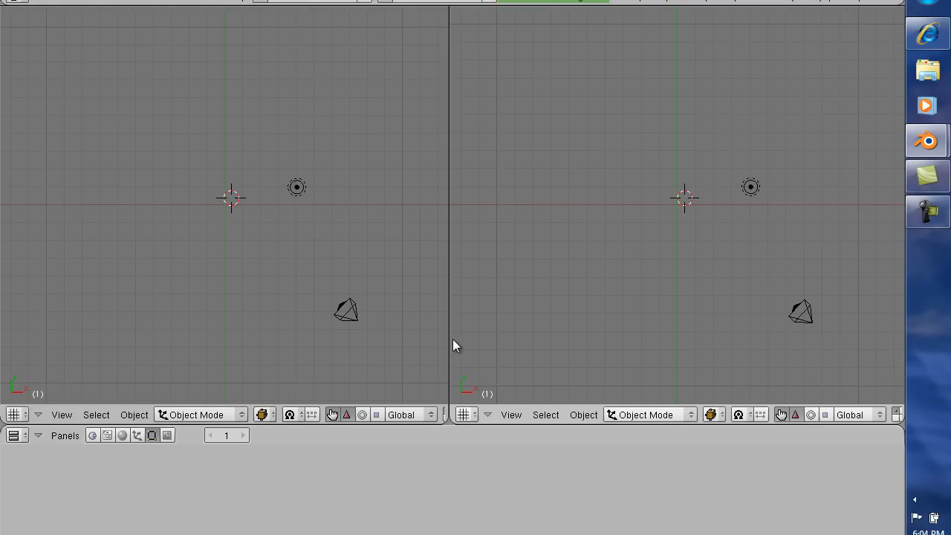
mouse_move(453, 205)
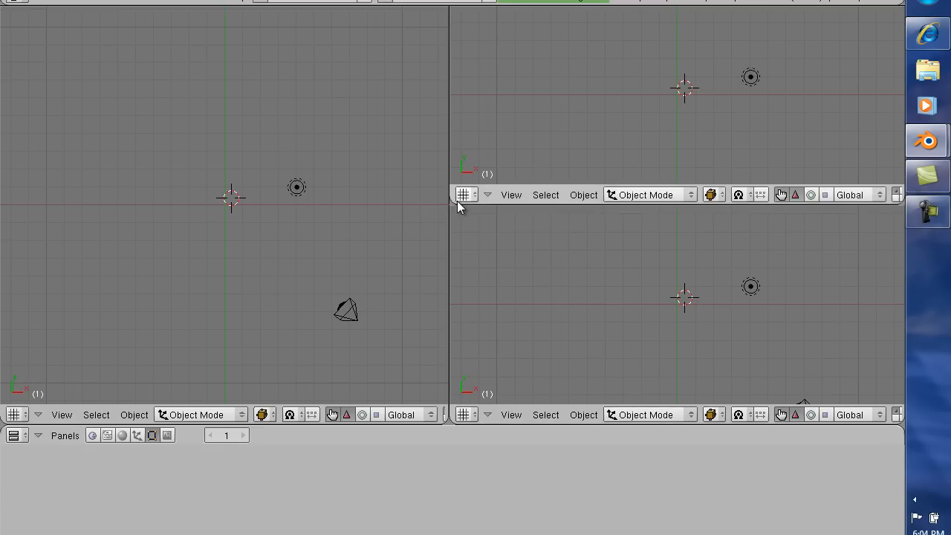
mouse_move(483, 238)
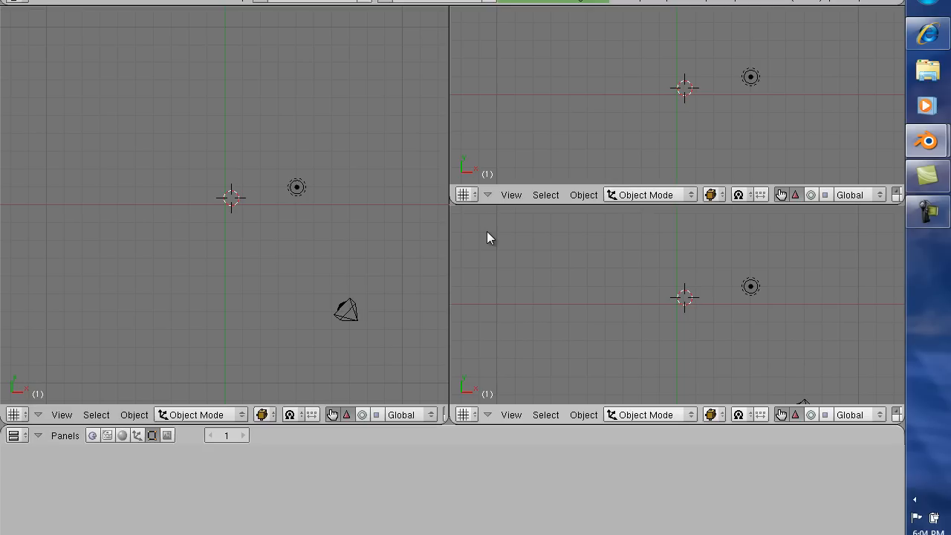
mouse_move(427, 350)
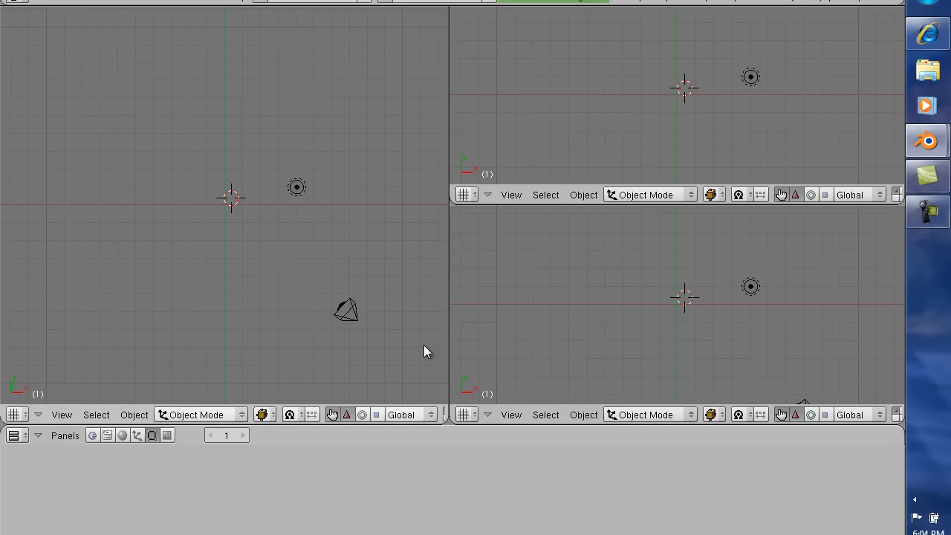
mouse_move(120, 366)
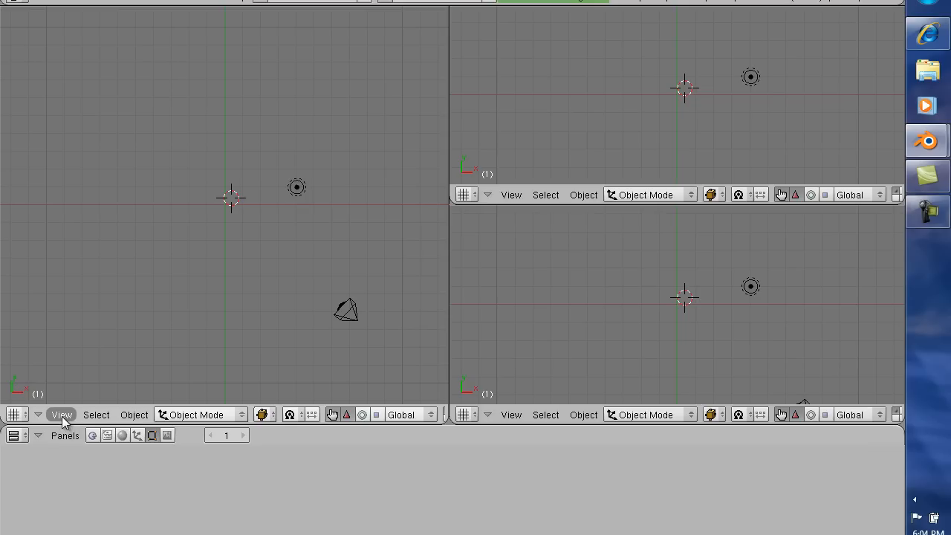
Switch the left view to look from the top
click(63, 415)
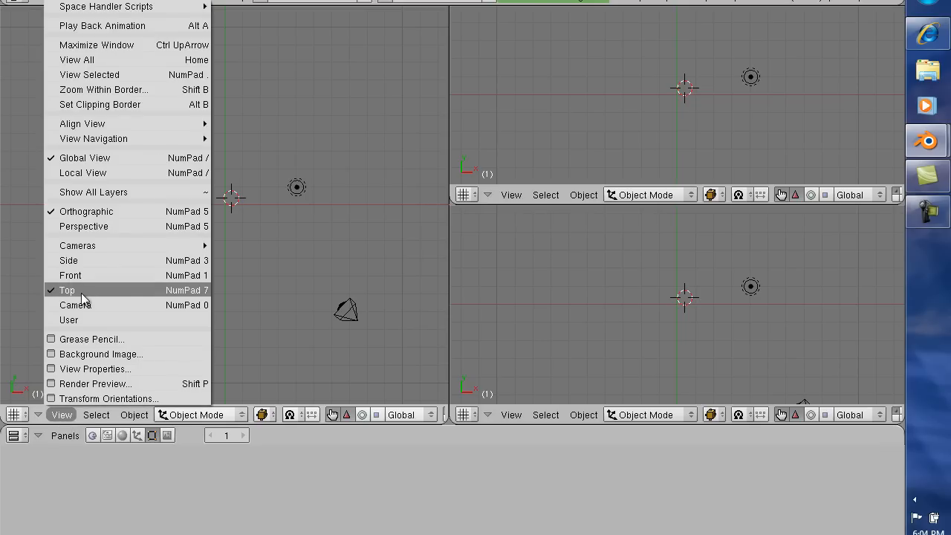
click(66, 290)
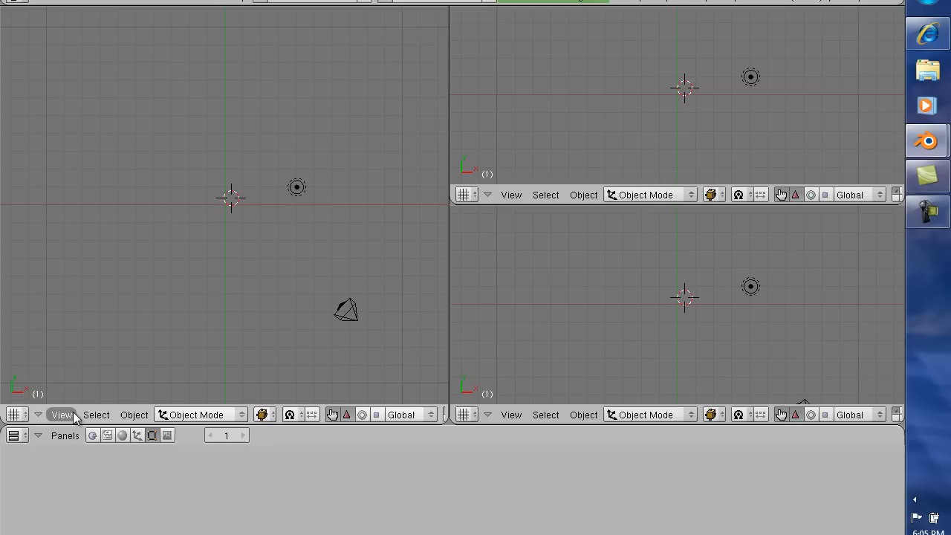
Enable a background image for the left view and browse into the auto_blueprints folder for top.png
click(62, 415)
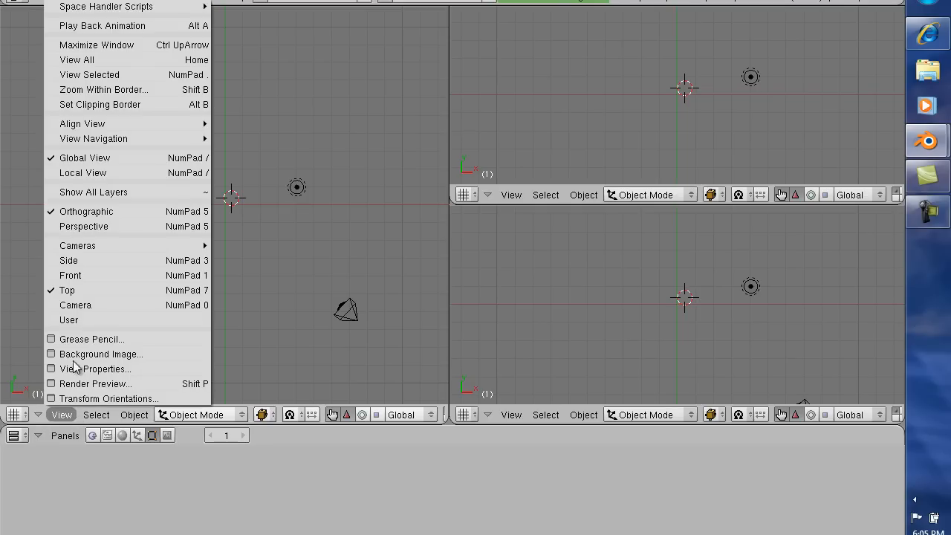
click(99, 354)
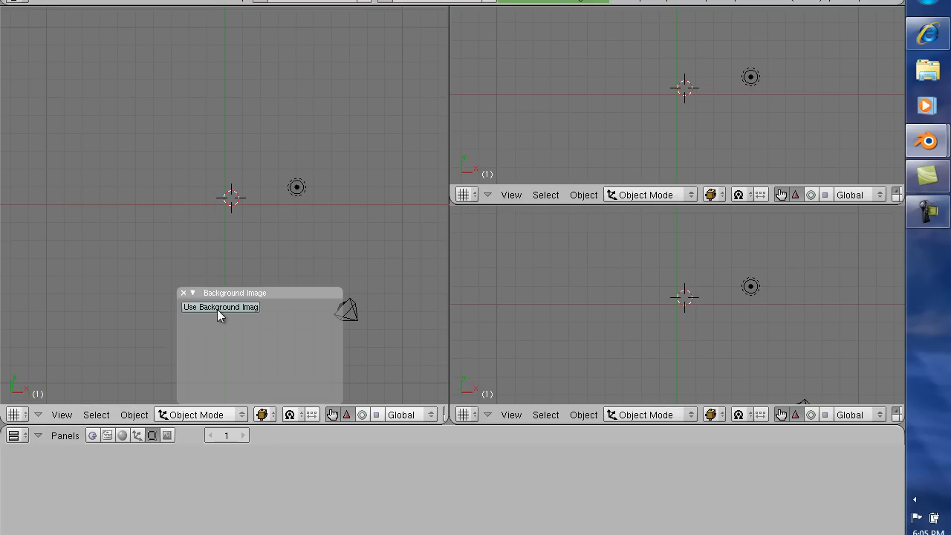
click(220, 306)
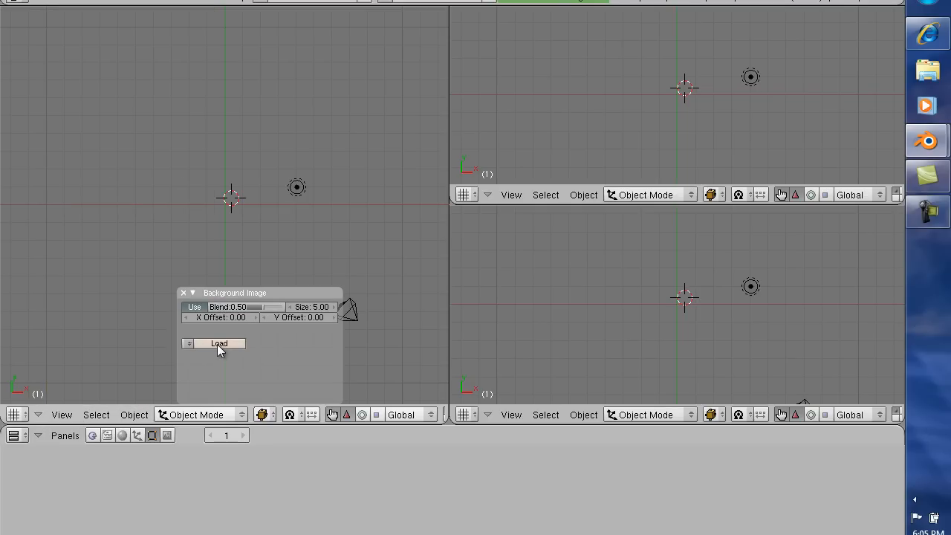
click(220, 343)
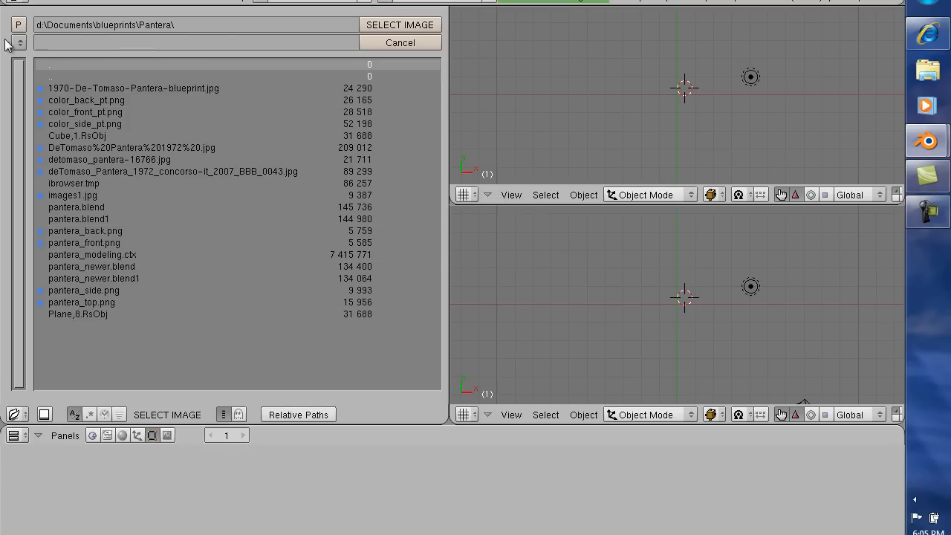
click(18, 42)
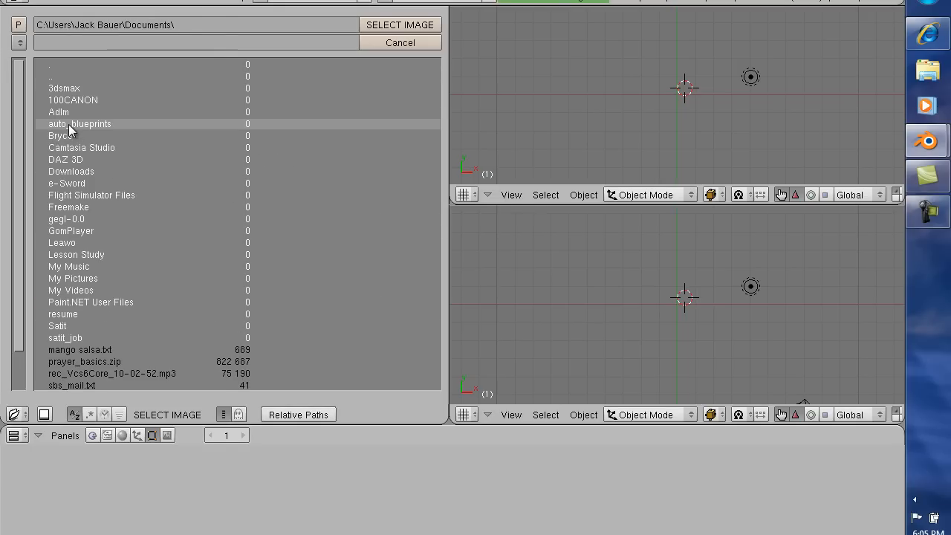
double_click(81, 124)
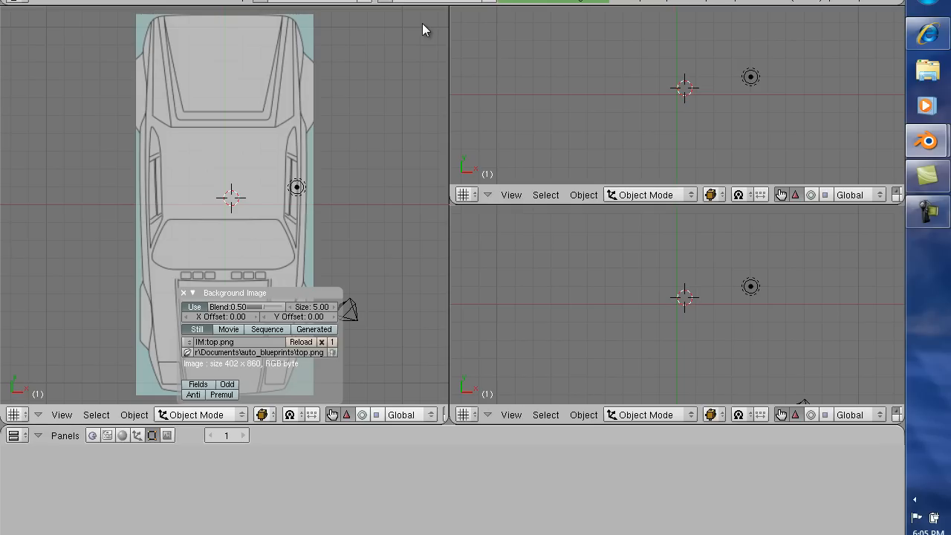
mouse_move(520, 425)
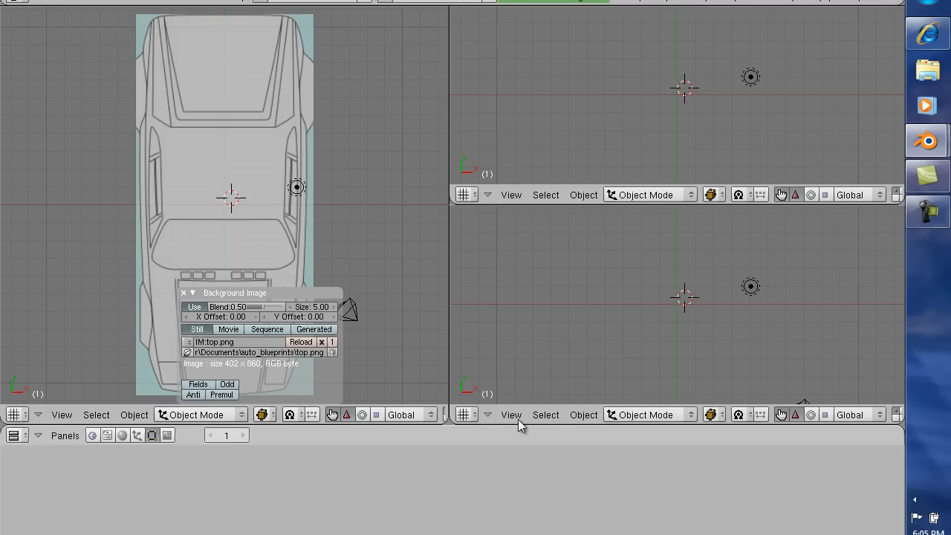
Load side.png from auto_blueprints as the lower-right view's background image
click(511, 414)
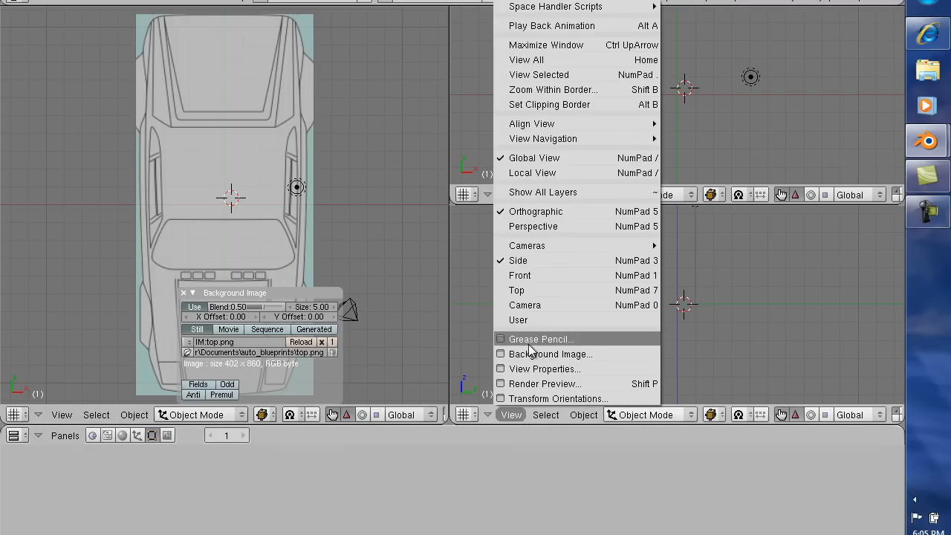
click(550, 354)
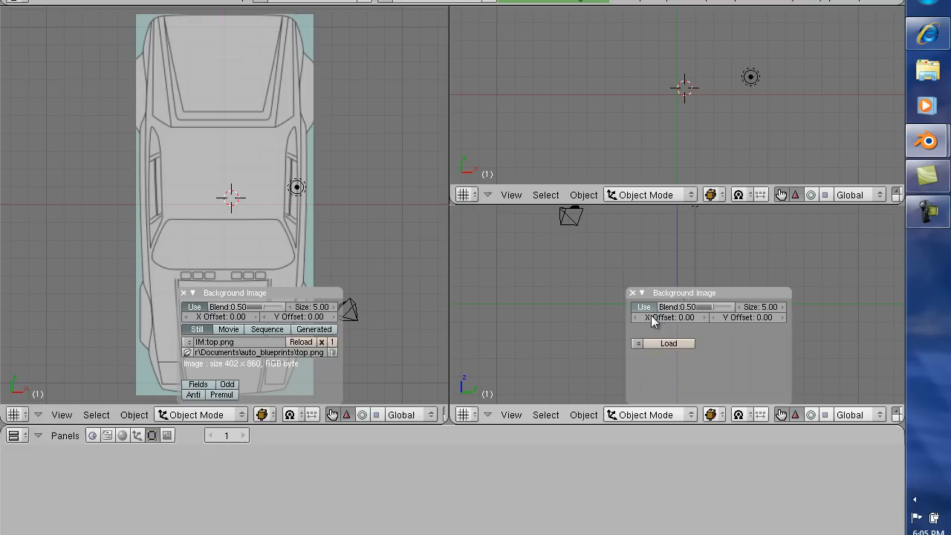
click(669, 342)
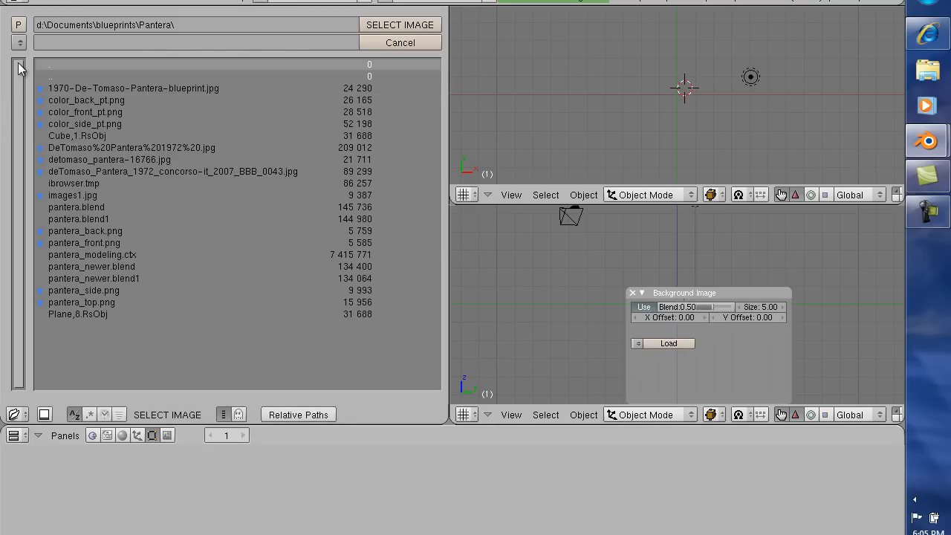
click(18, 42)
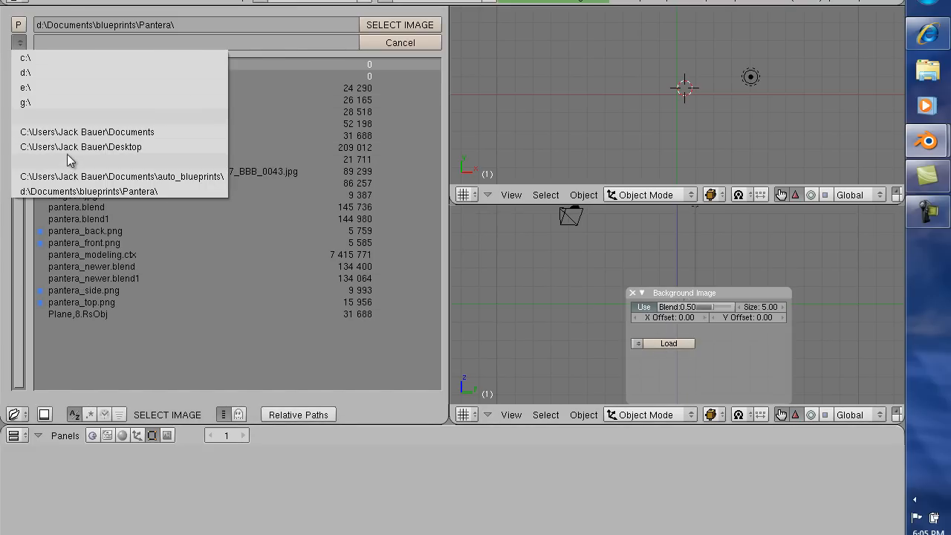
mouse_move(86, 131)
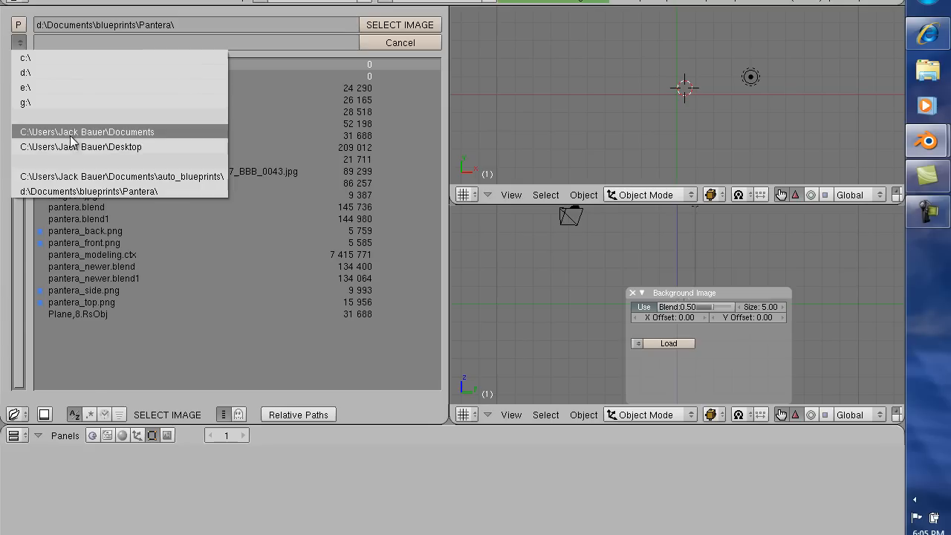
click(85, 131)
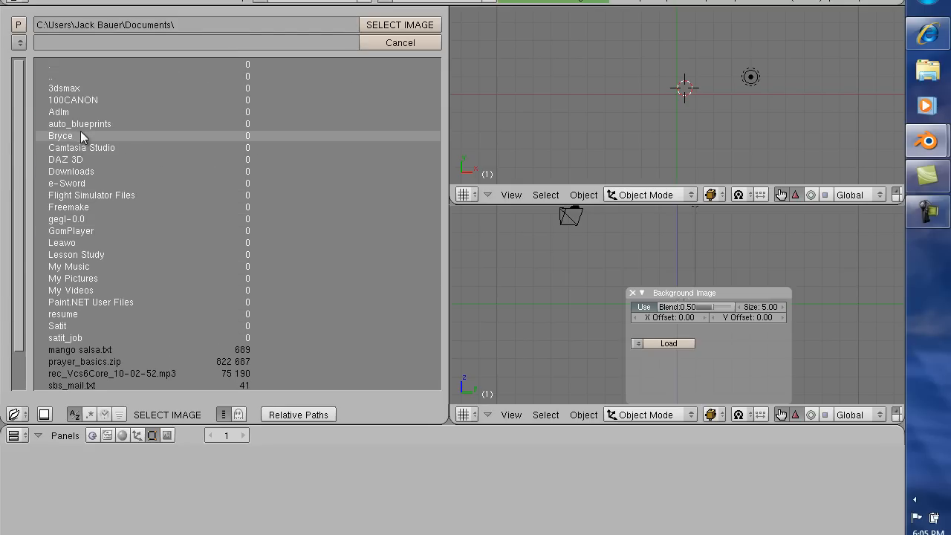
double_click(80, 123)
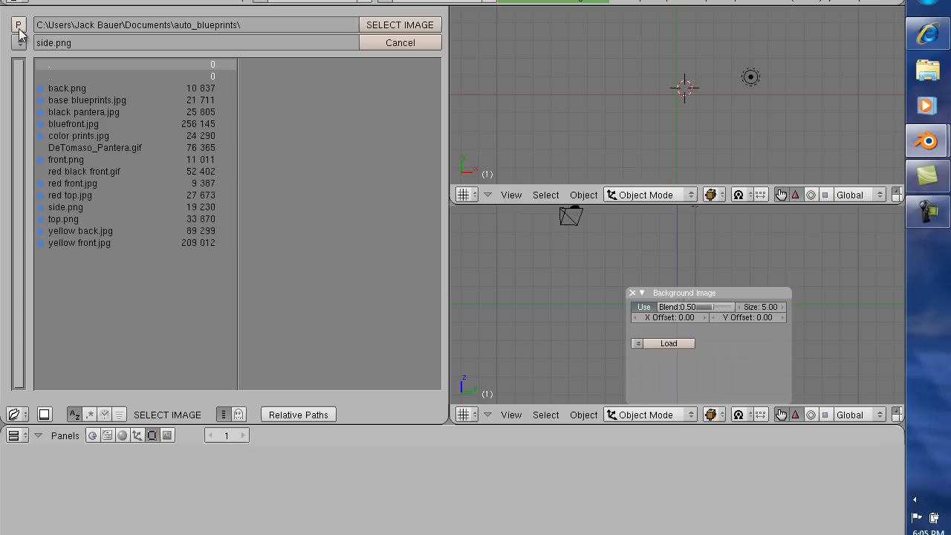
click(18, 24)
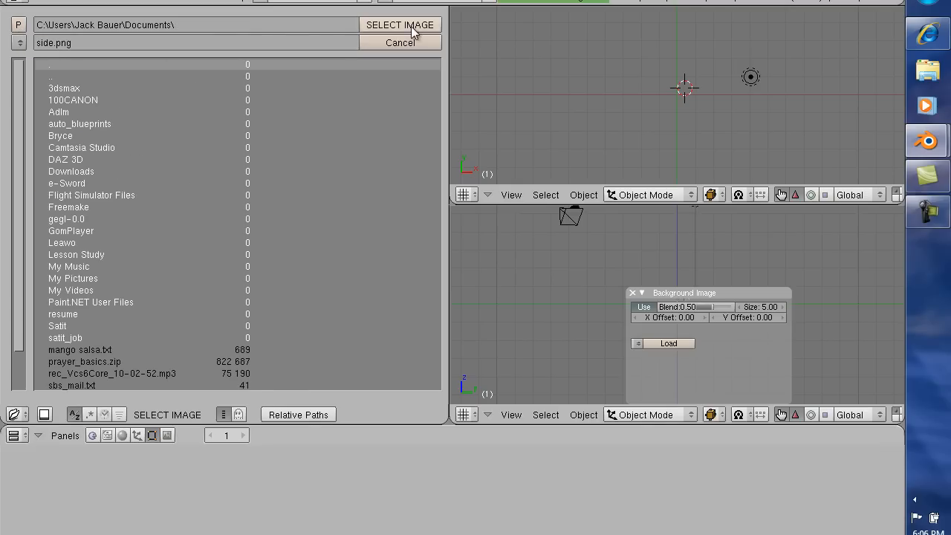
click(399, 24)
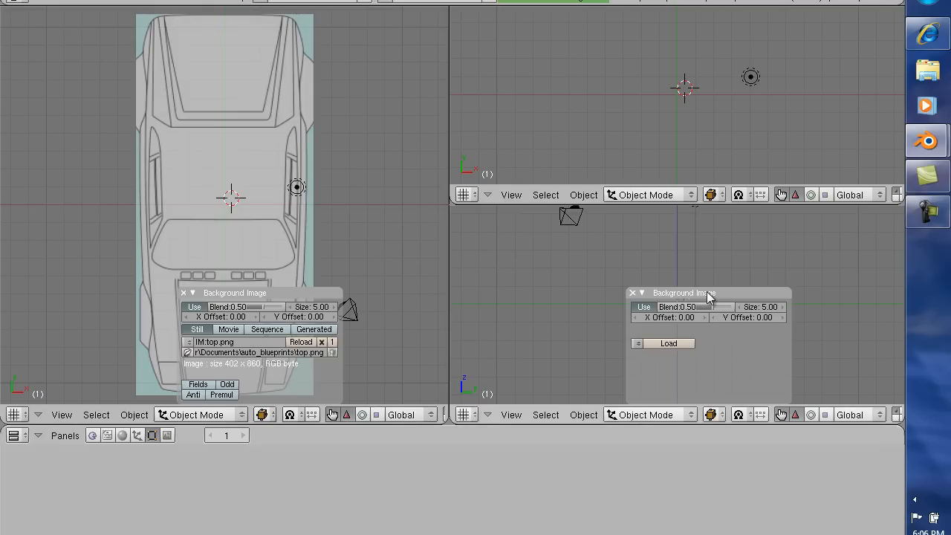
Revisit the auto_blueprints folder, then move the Background Image panel clear of the side blueprint
click(663, 342)
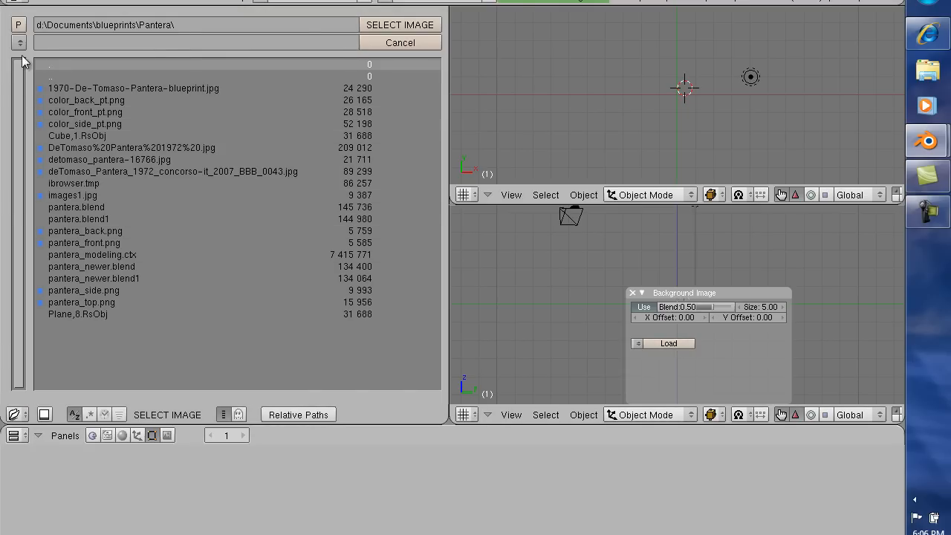
click(18, 42)
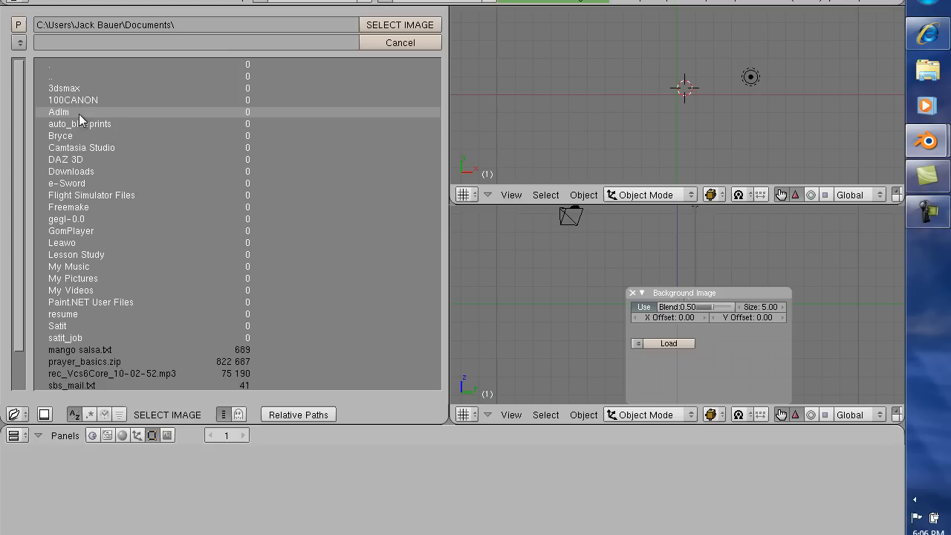
double_click(81, 124)
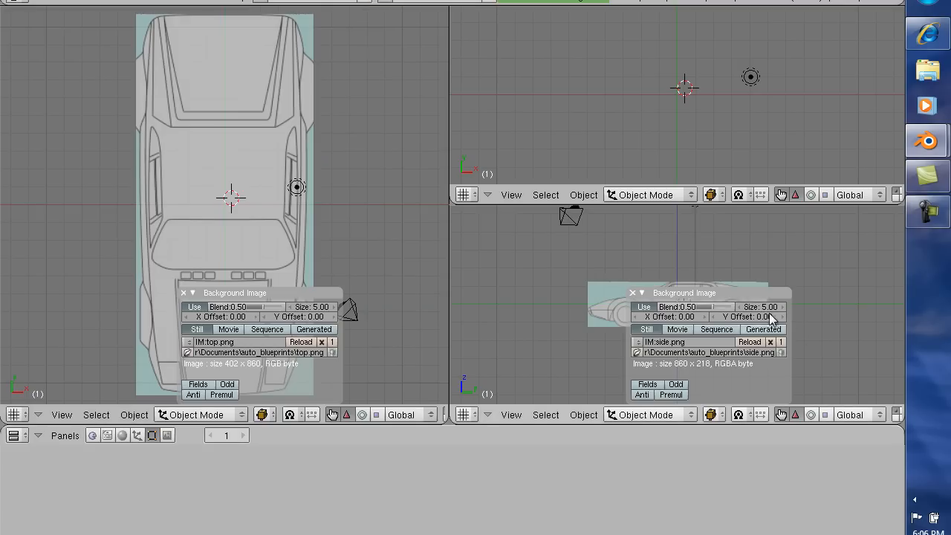
drag(684, 291, 797, 278)
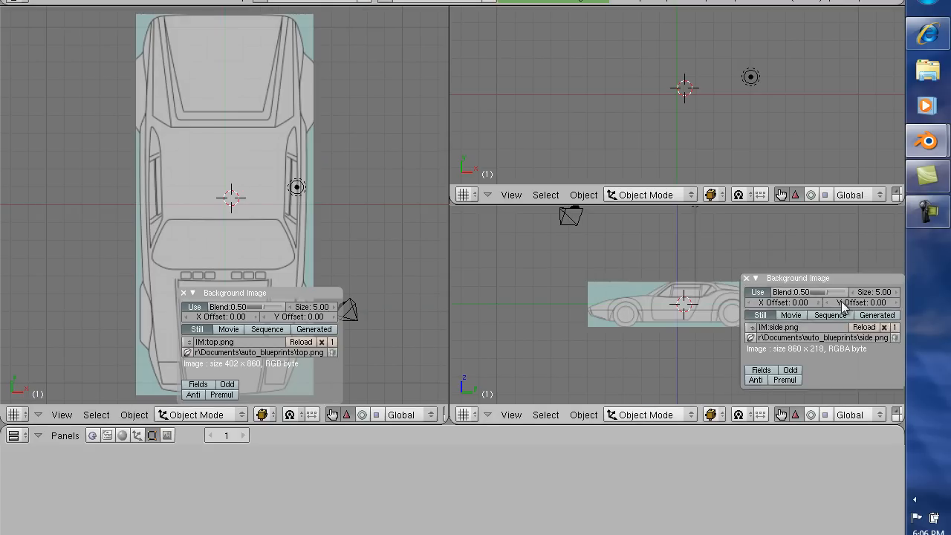
drag(799, 278, 731, 279)
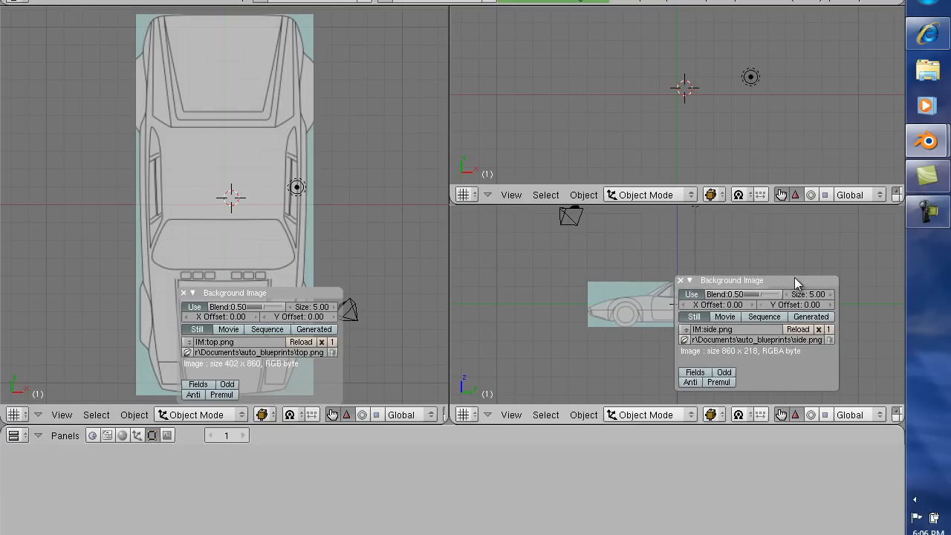
drag(755, 279, 691, 265)
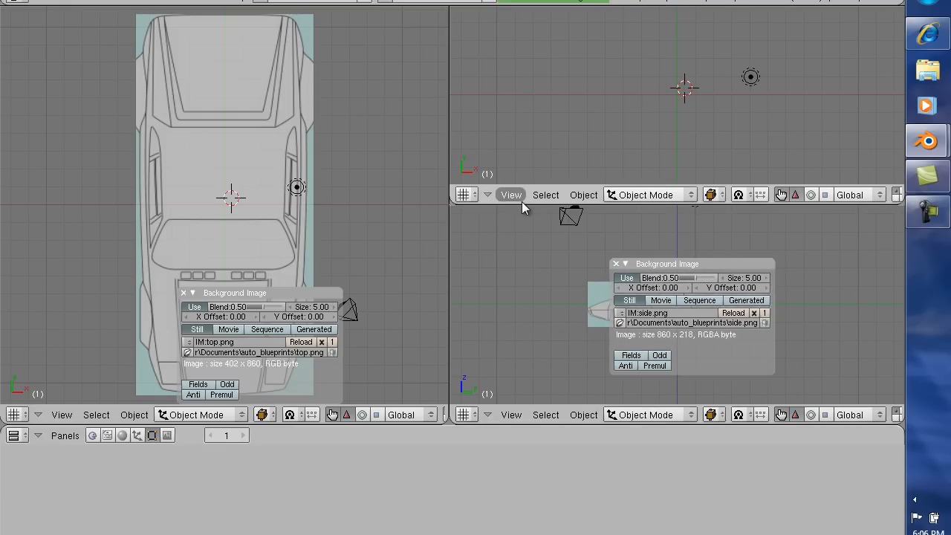
Switch the upper-right view to look from the front and show its background image settings
click(512, 195)
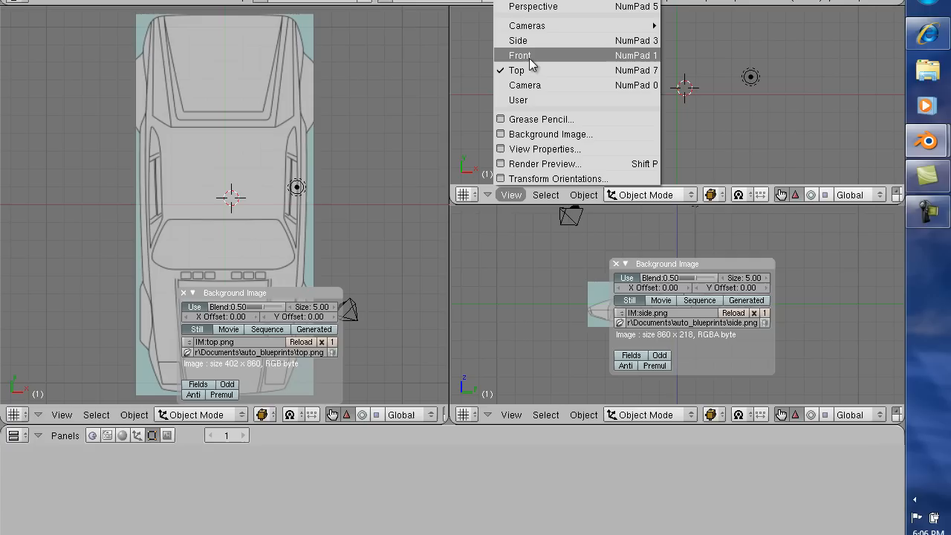
click(521, 55)
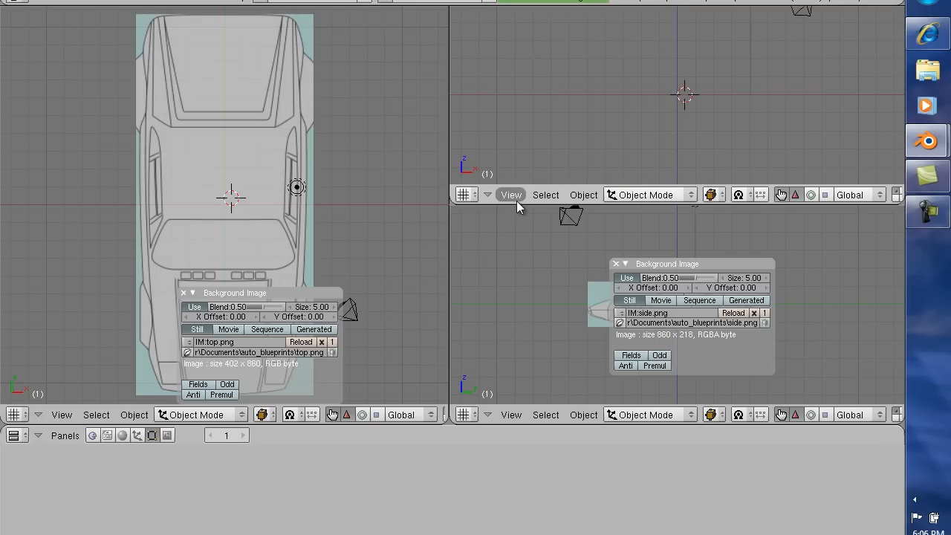
click(511, 195)
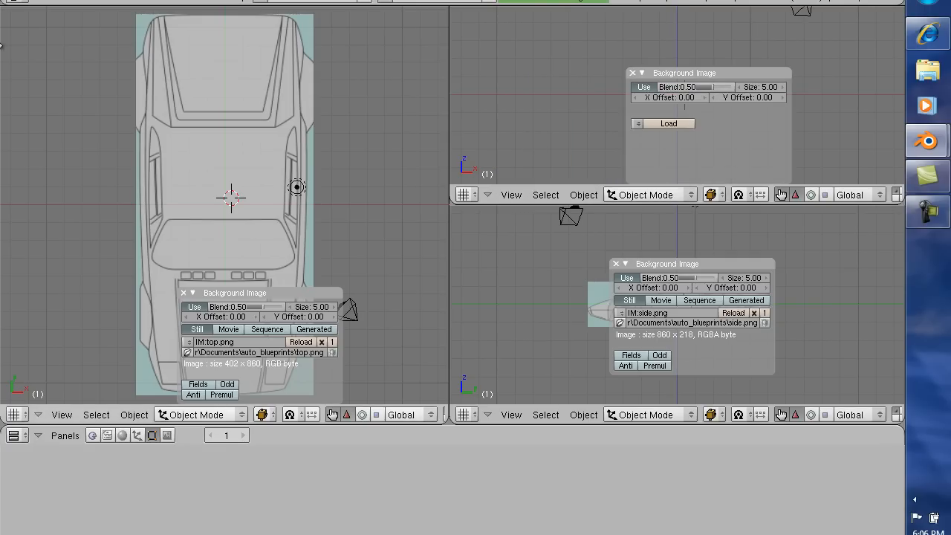
Load front.png from auto_blueprints as the upper-right view's background image
click(669, 124)
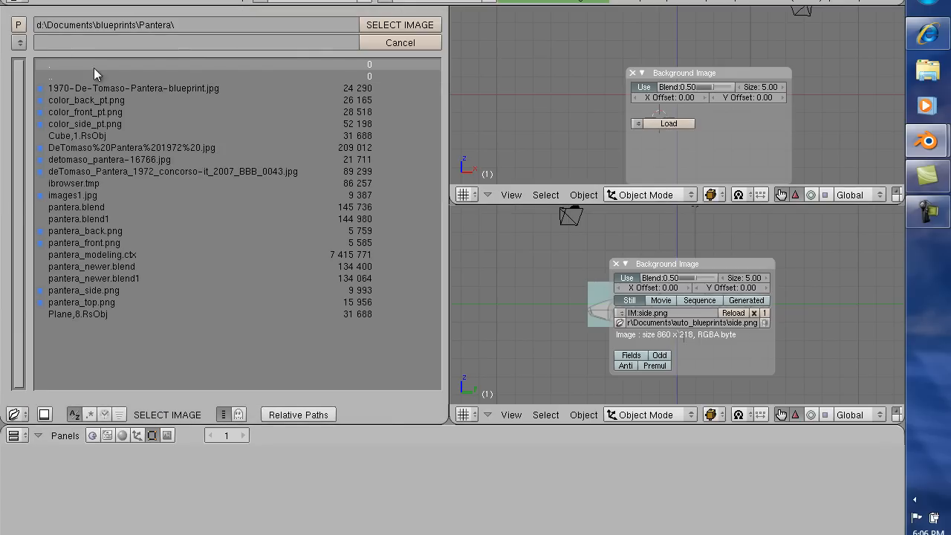
click(18, 42)
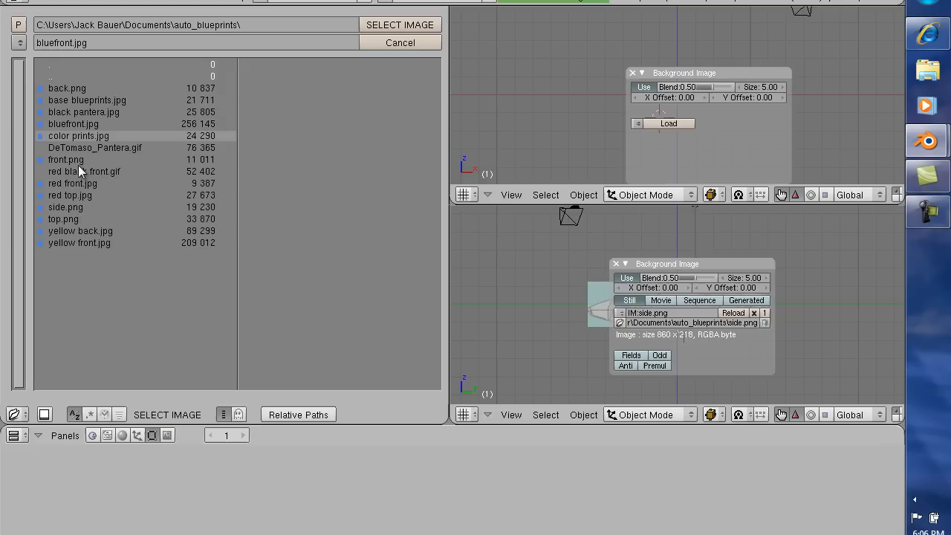
click(66, 159)
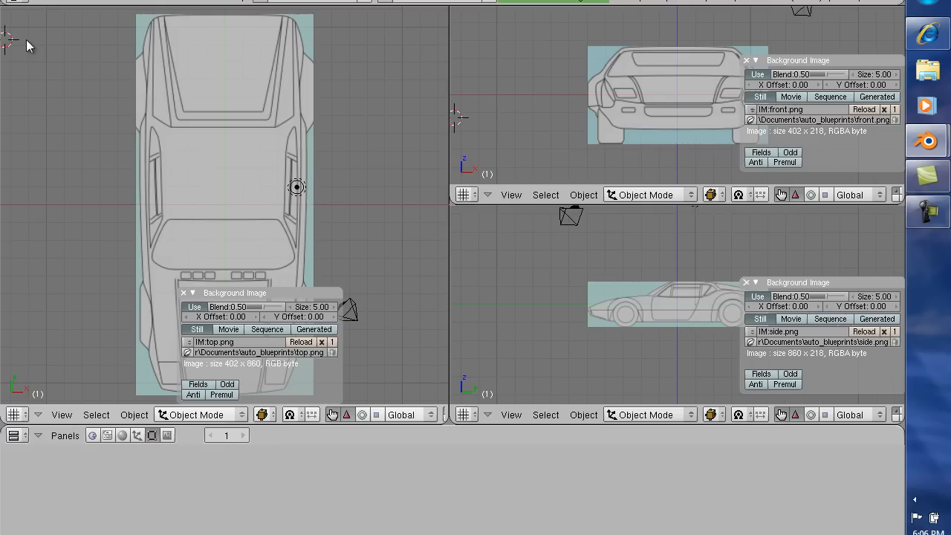
mouse_move(290, 220)
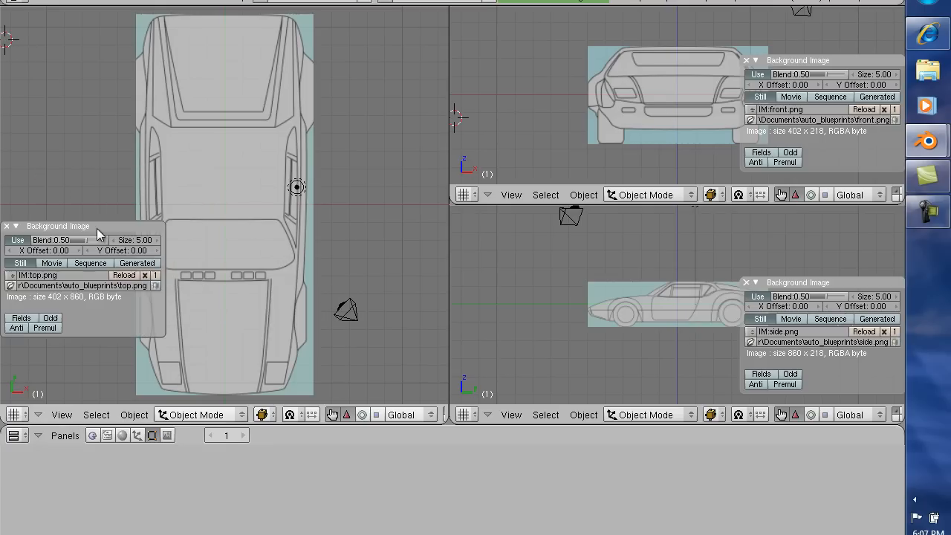
mouse_move(334, 122)
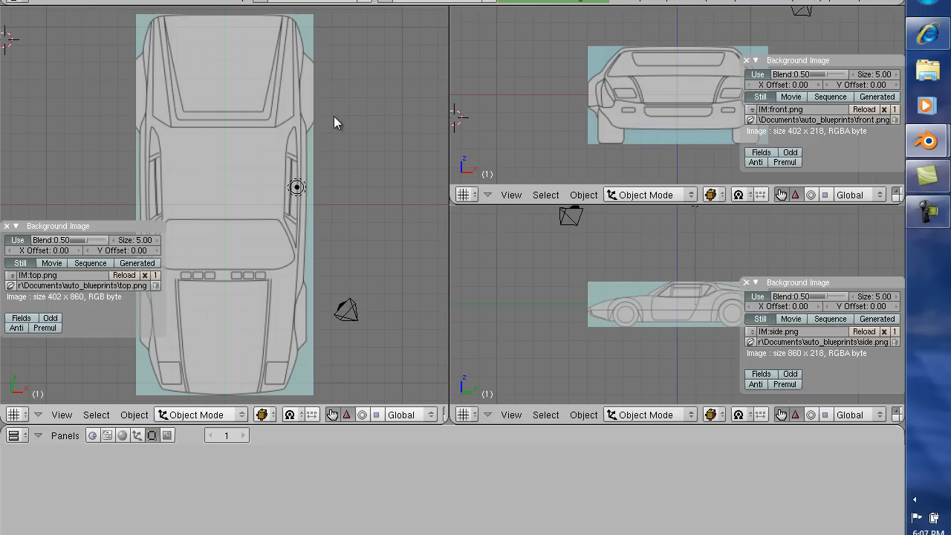
mouse_move(265, 111)
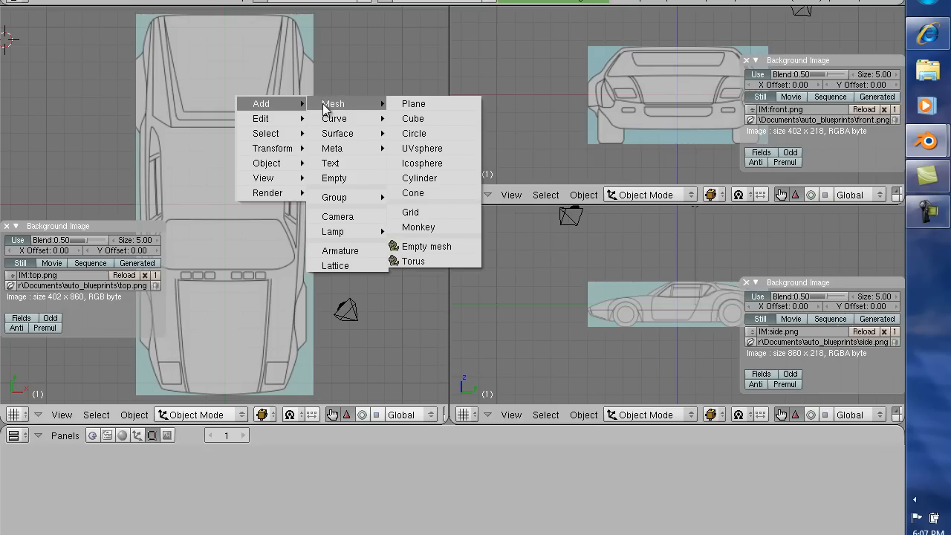
Add a plane mesh at the centre of the top blueprint
click(413, 104)
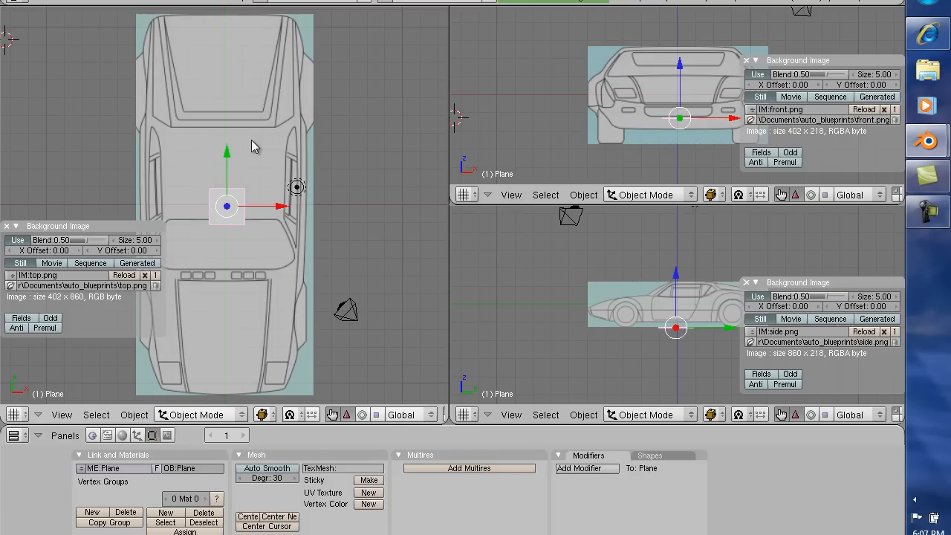
mouse_move(624, 220)
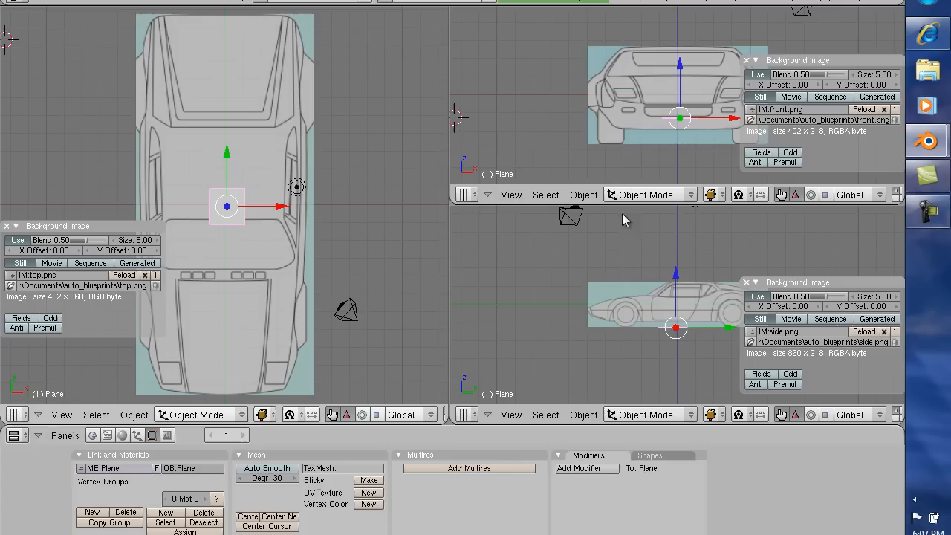
mouse_move(647, 68)
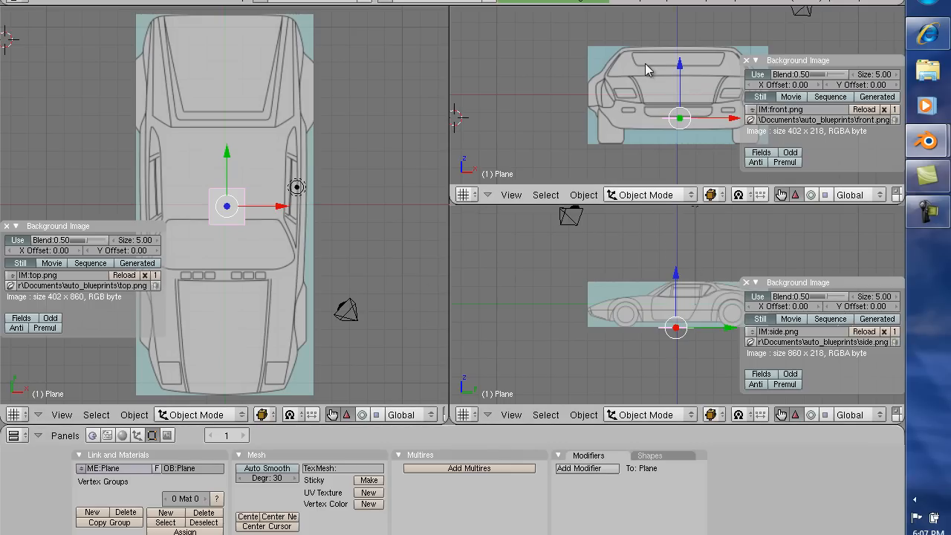
mouse_move(669, 107)
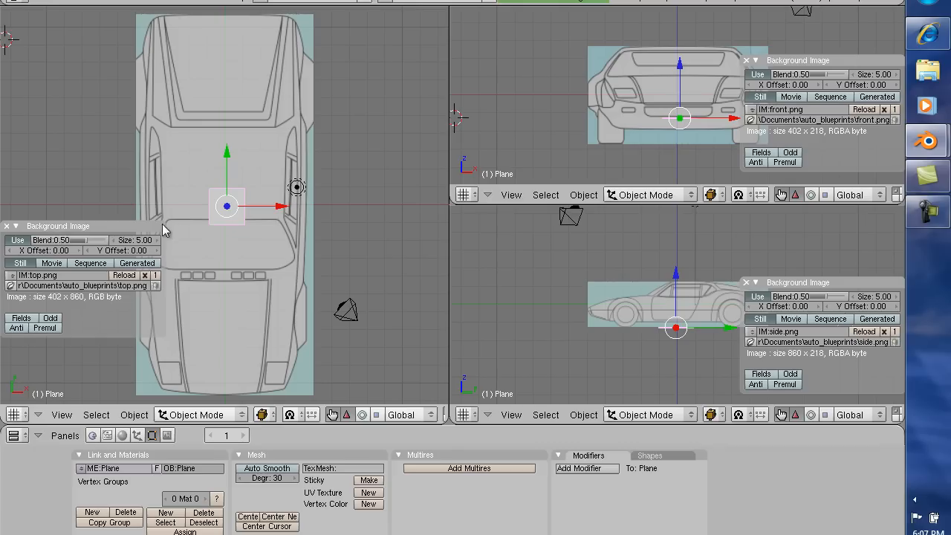
mouse_move(300, 42)
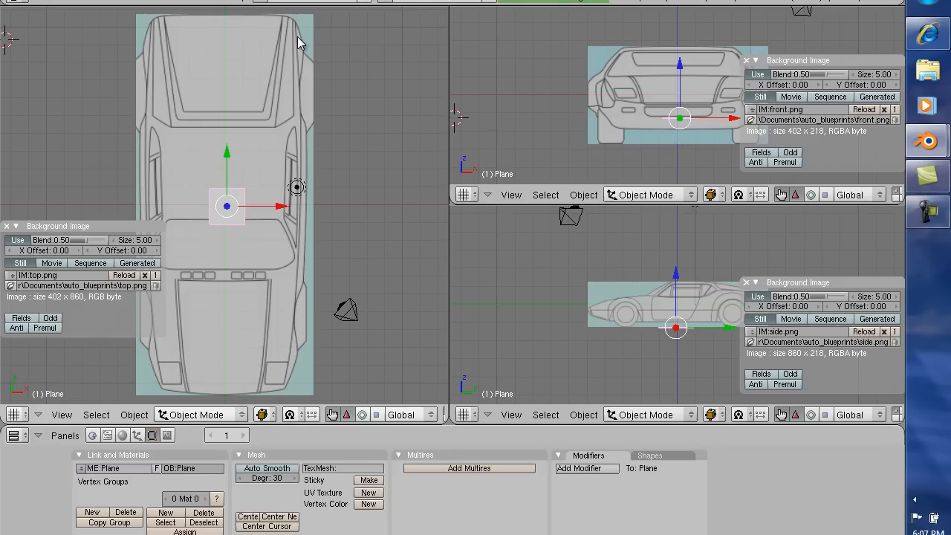
mouse_move(221, 199)
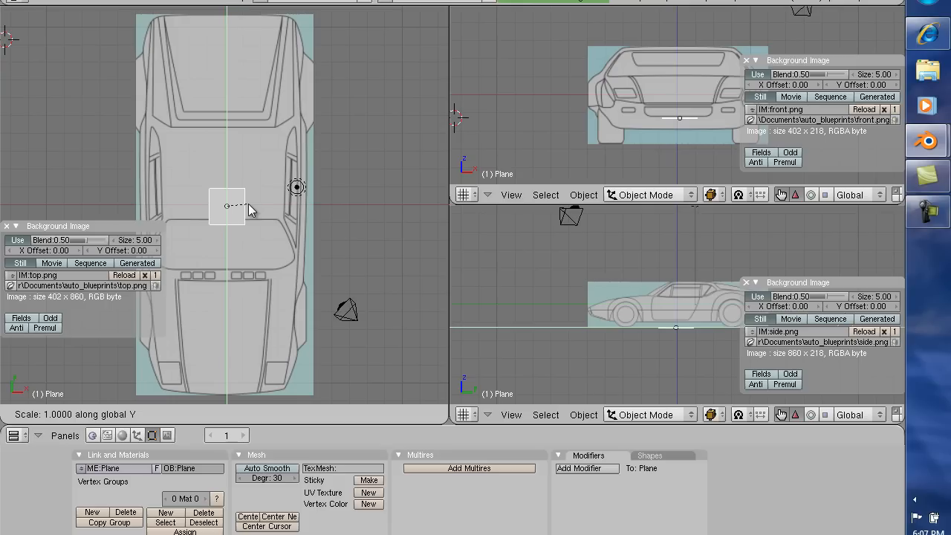
Scale the plane along Y until it spans the car's full length in the top blueprint
drag(252, 208, 422, 223)
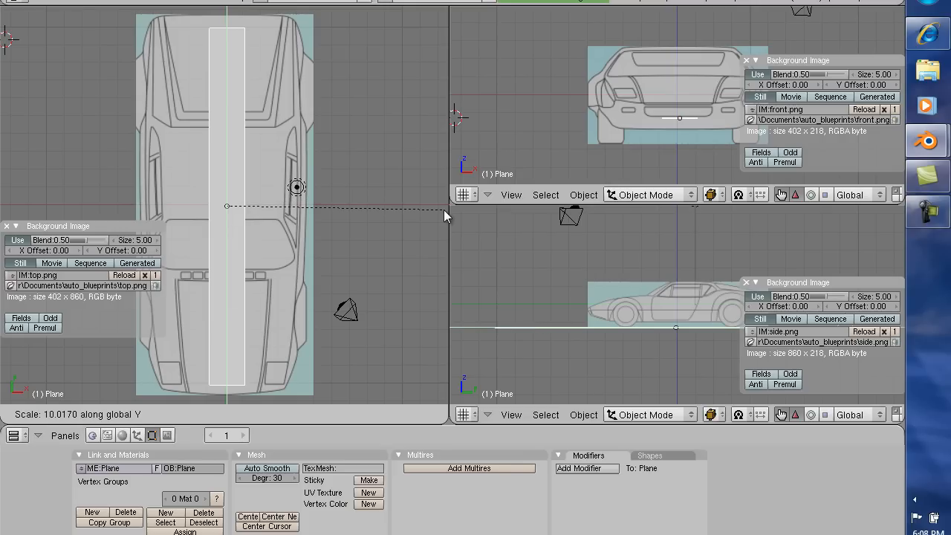
mouse_move(467, 217)
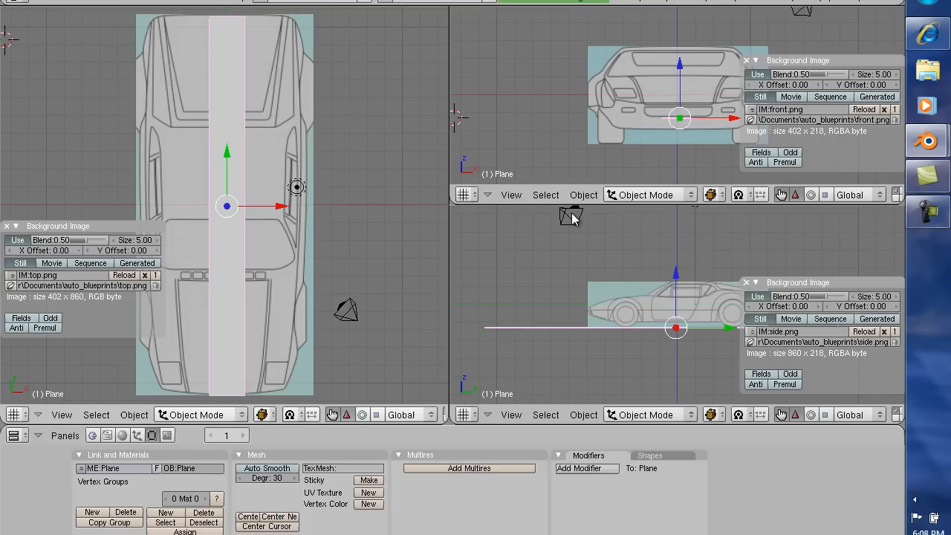
mouse_move(230, 160)
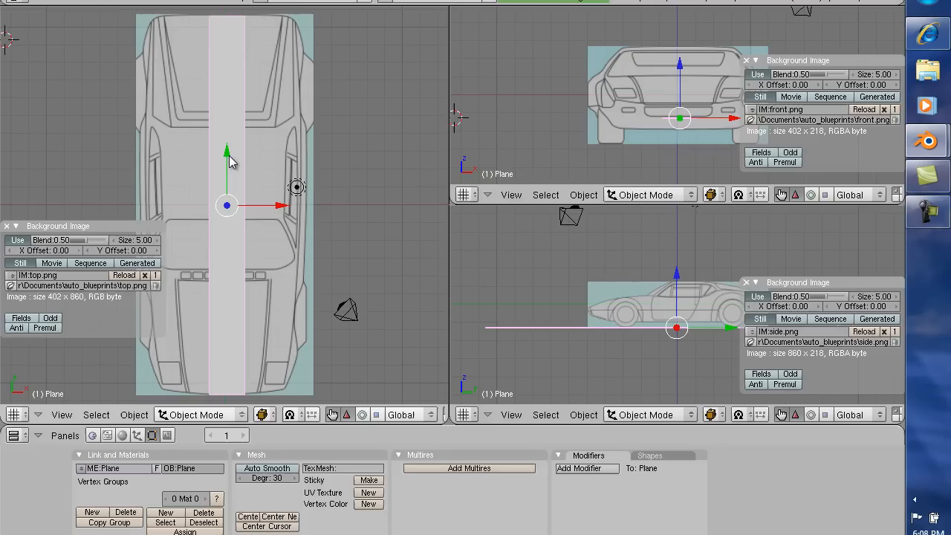
mouse_move(249, 216)
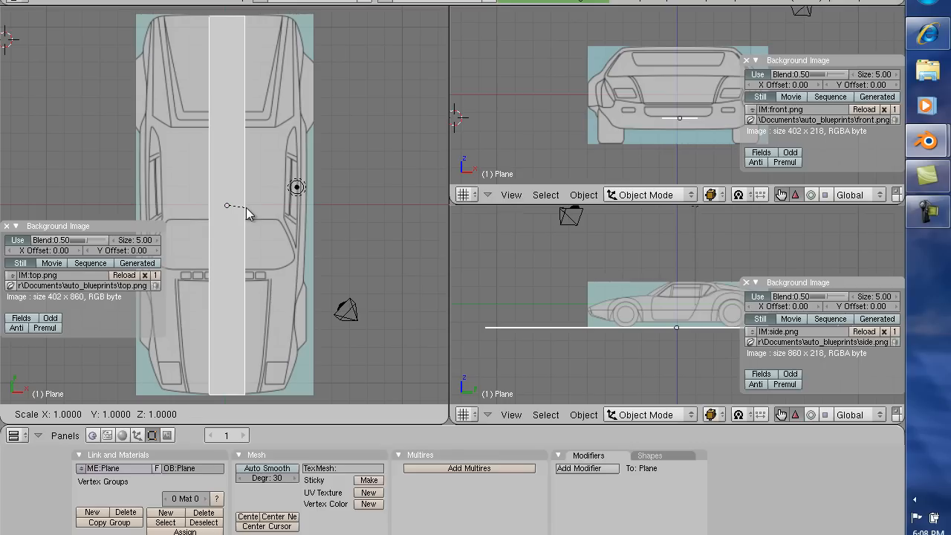
Scale the plane along X until it matches the car's width in the top blueprint
key(x)
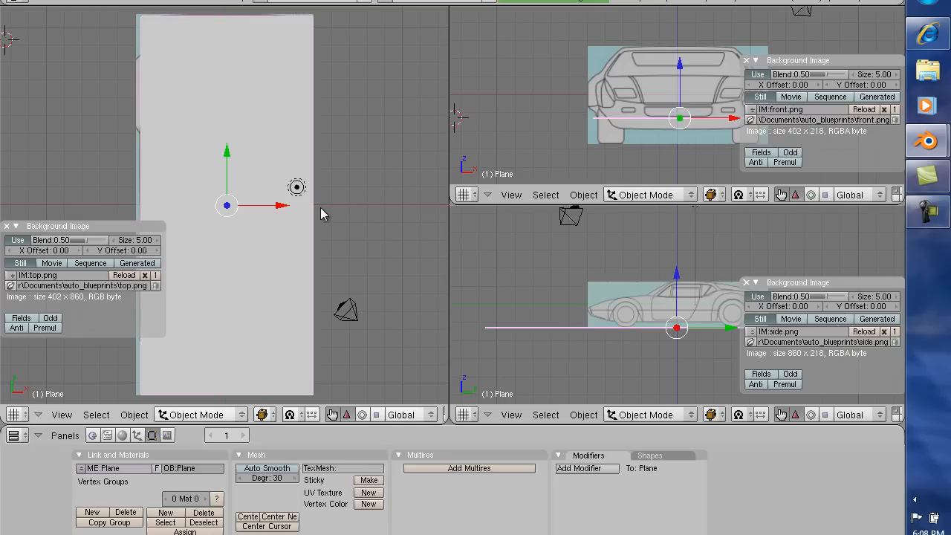
mouse_move(282, 206)
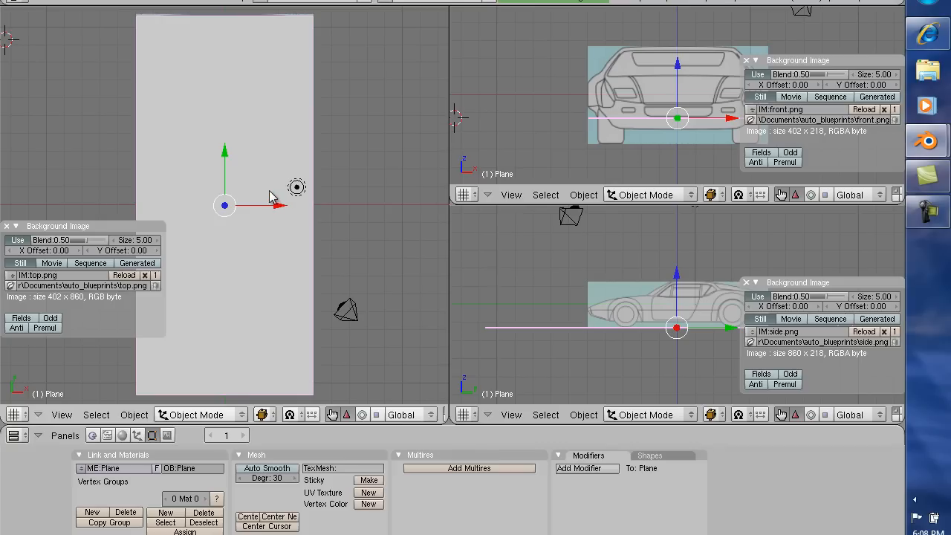
mouse_move(223, 42)
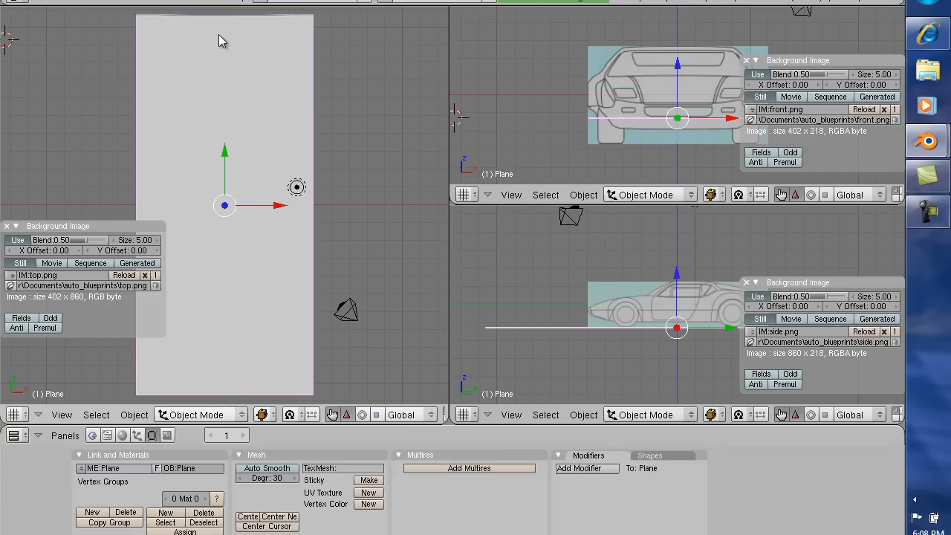
mouse_move(218, 24)
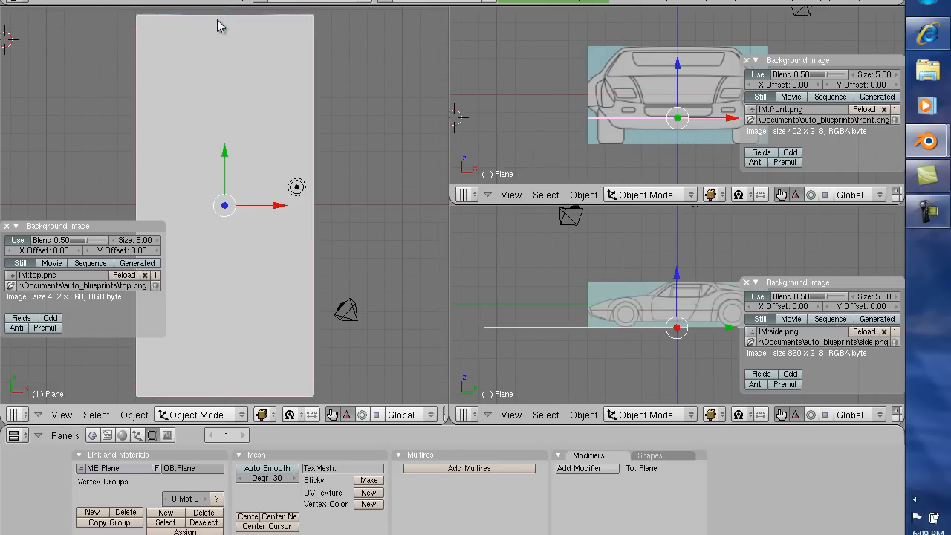
mouse_move(229, 160)
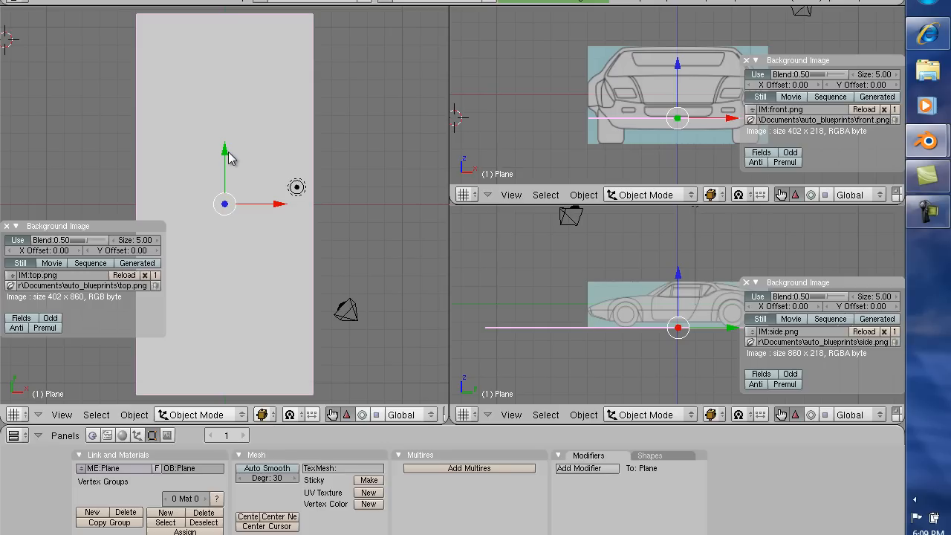
mouse_move(868, 88)
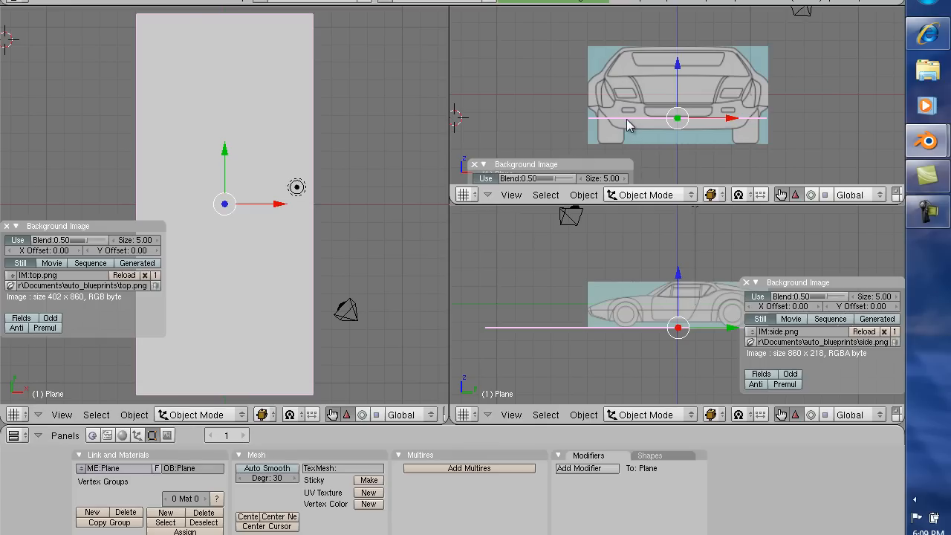
mouse_move(778, 110)
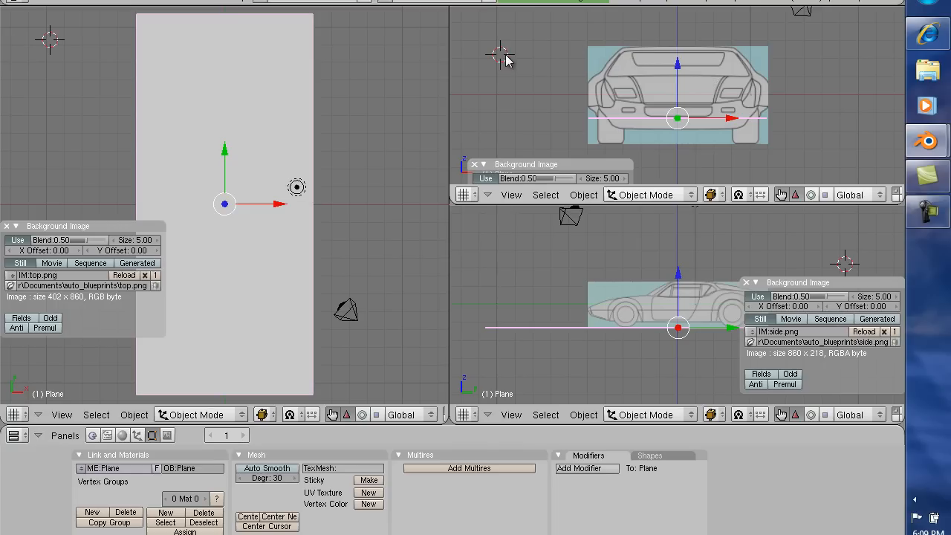
mouse_move(532, 47)
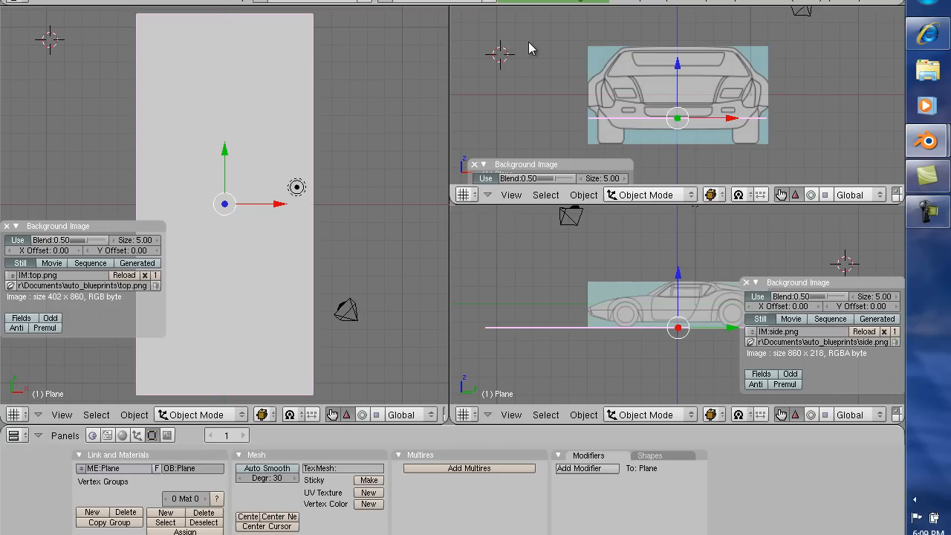
mouse_move(580, 43)
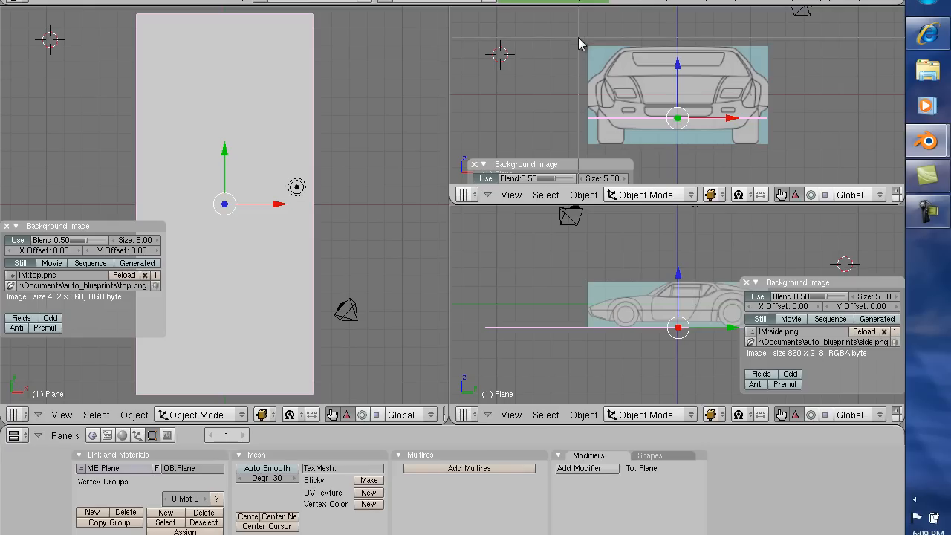
mouse_move(587, 110)
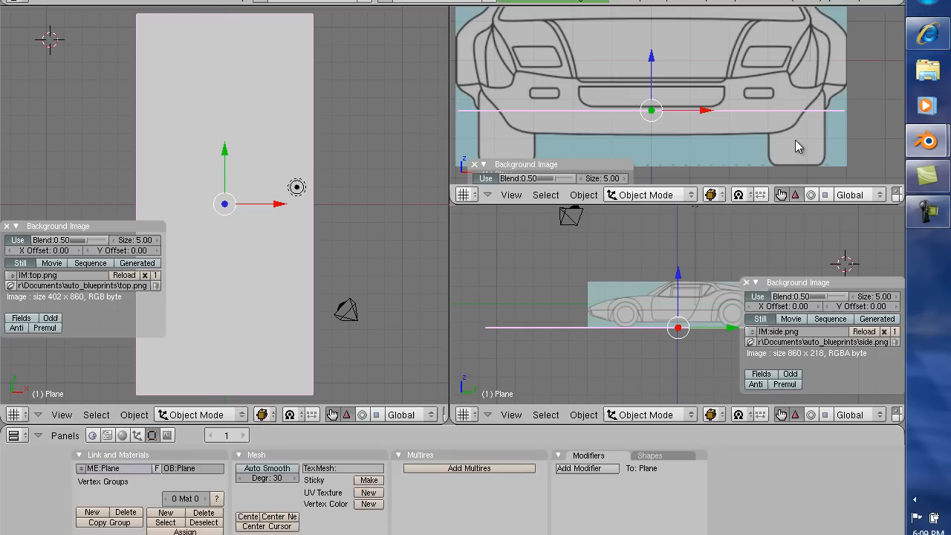
mouse_move(583, 172)
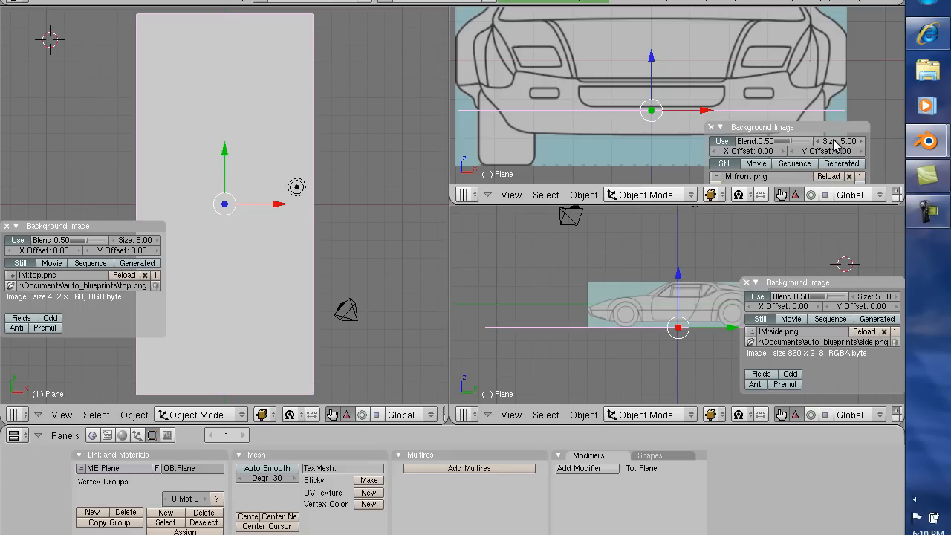
mouse_move(835, 146)
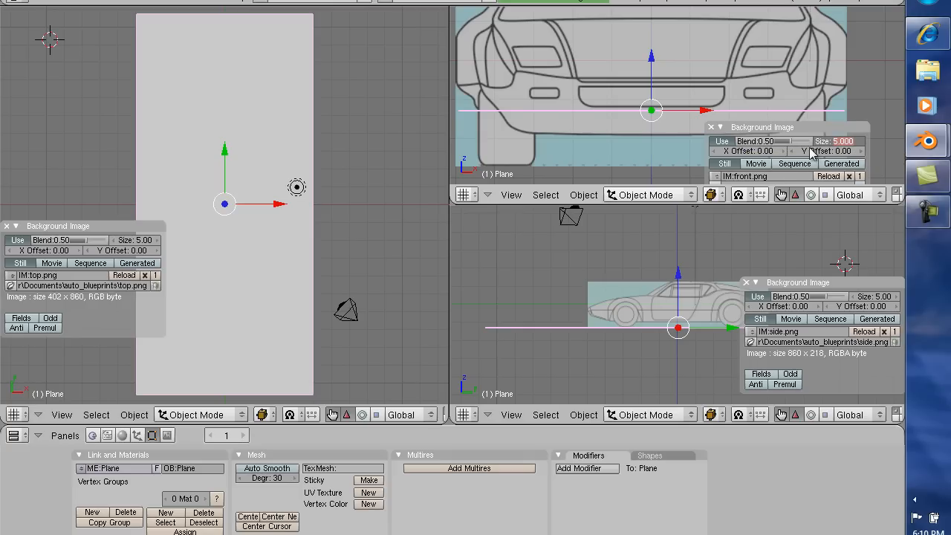
mouse_move(844, 149)
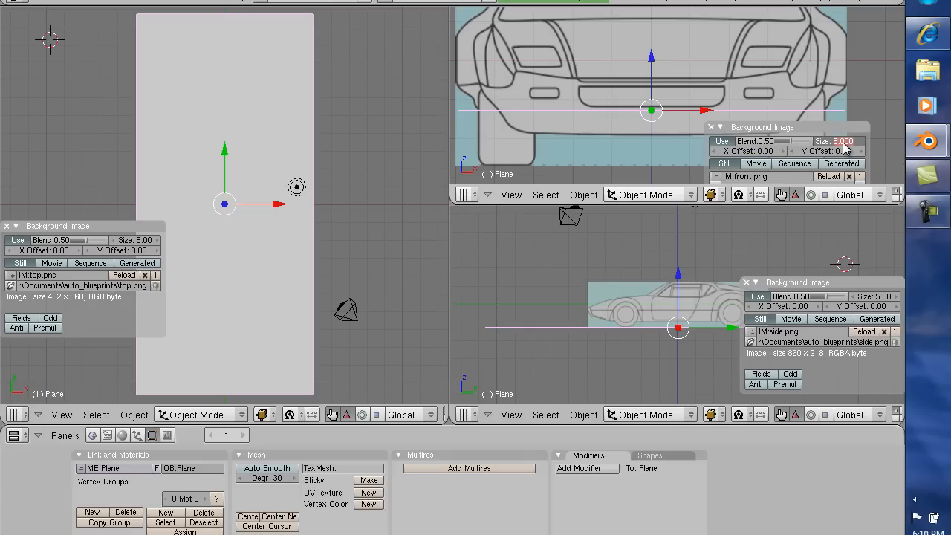
mouse_move(894, 199)
text(4.9)
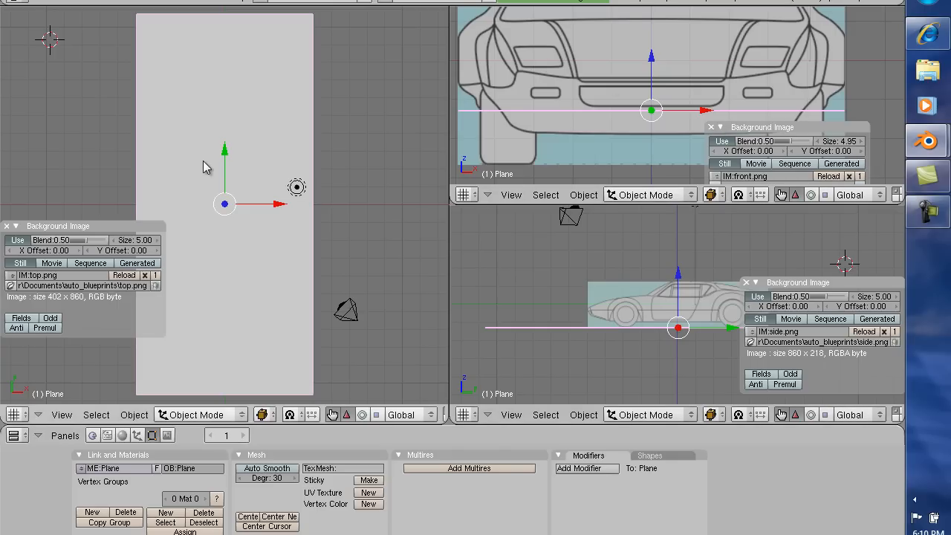
mouse_move(862, 101)
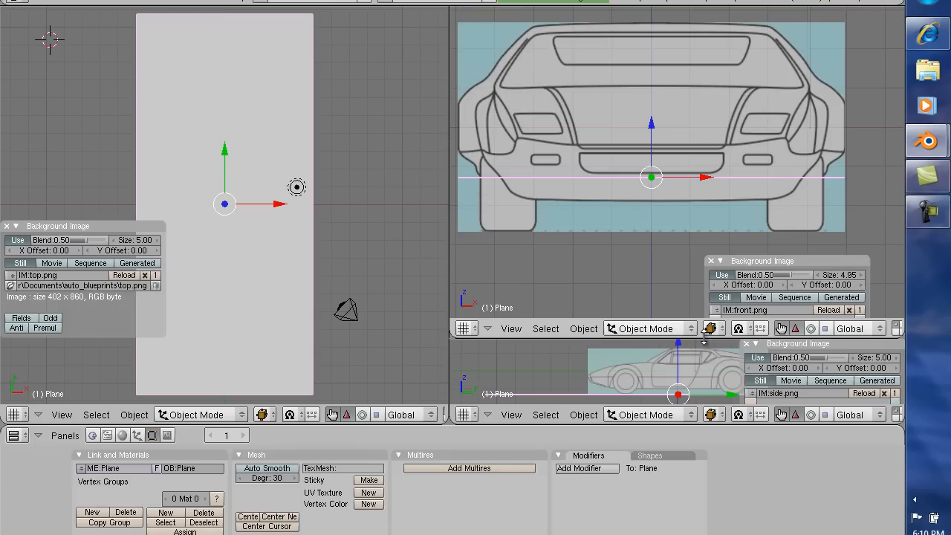
mouse_move(704, 340)
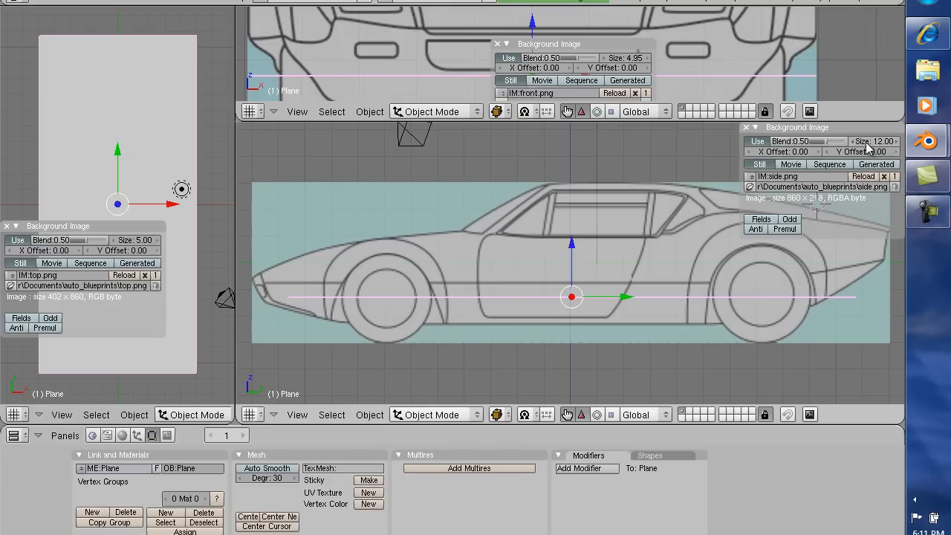
Try several Size values for the side blueprint background, settling on 10.70, and nudge its horizontal offset
click(877, 141)
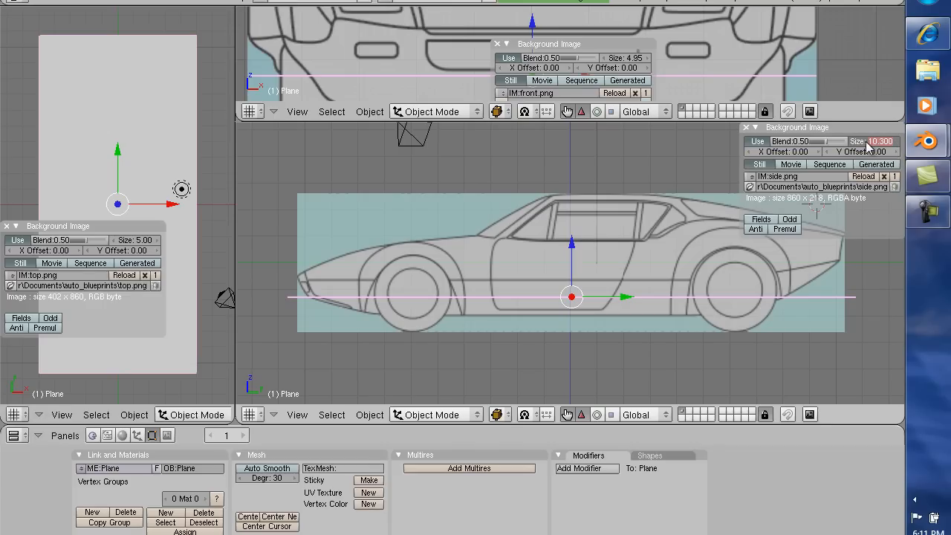
click(876, 141)
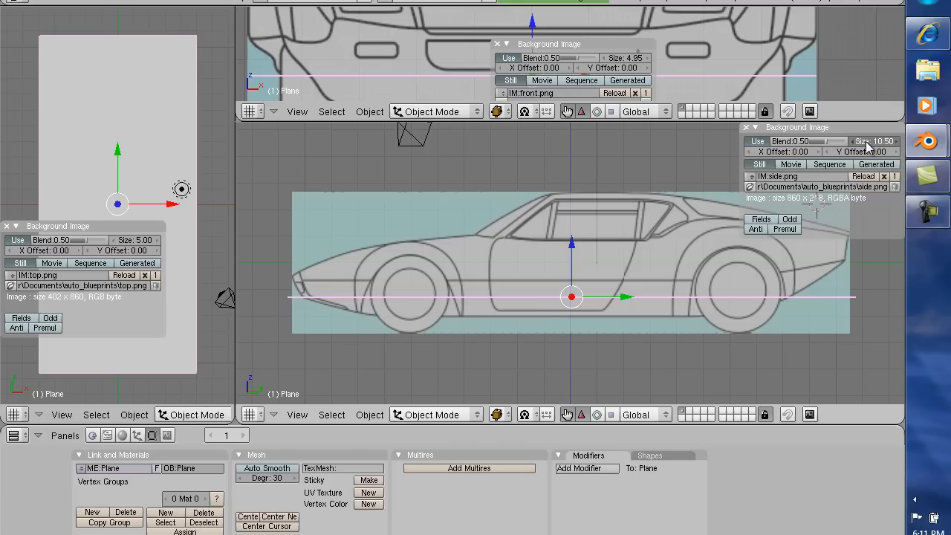
click(877, 141)
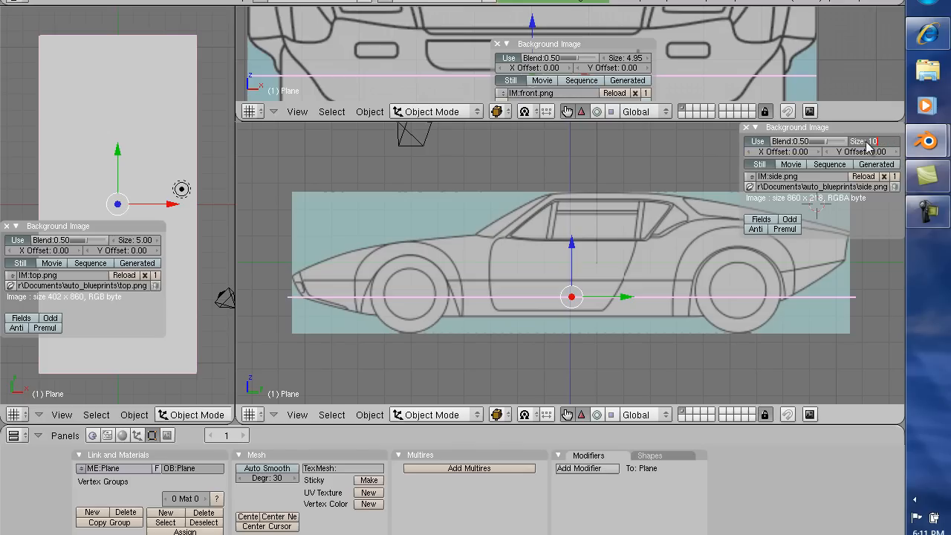
click(869, 141)
text(.550)
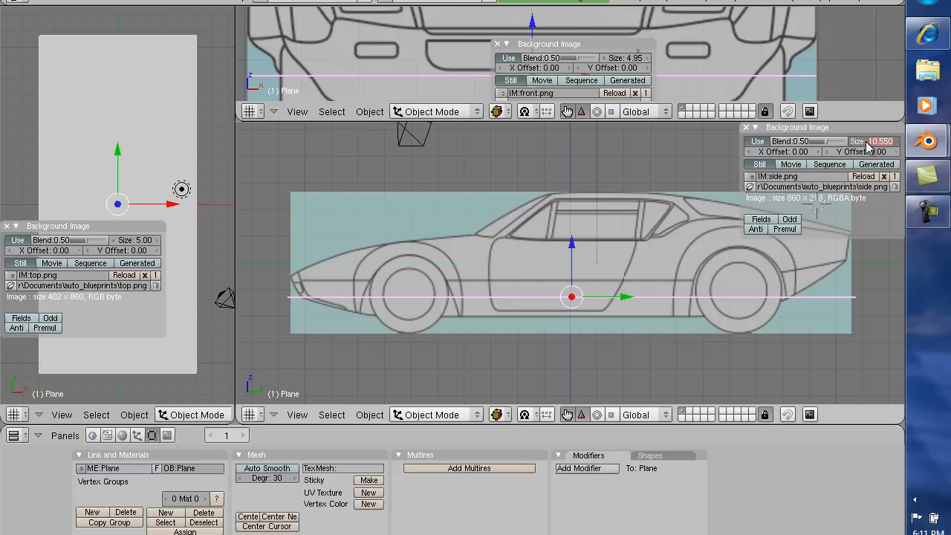
drag(884, 142, 899, 142)
text(9.6)
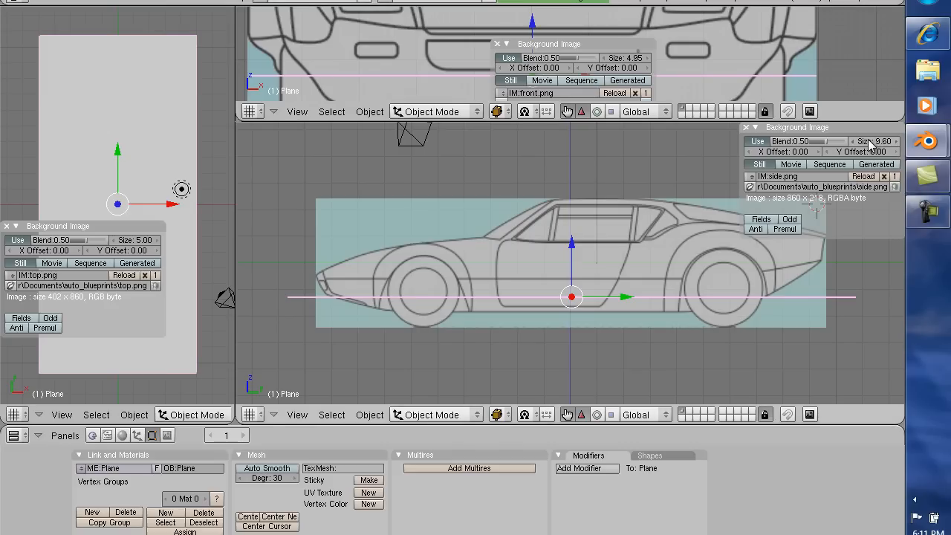
click(874, 141)
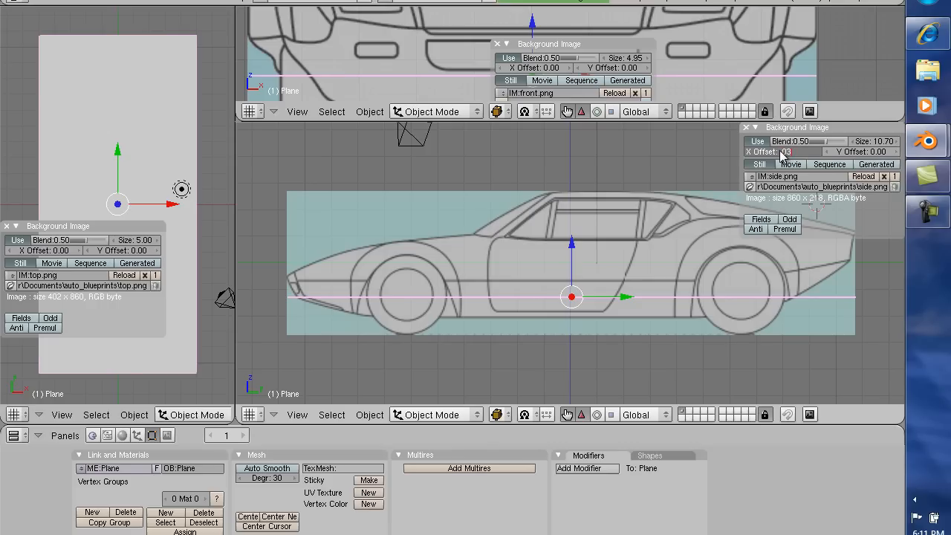
click(785, 151)
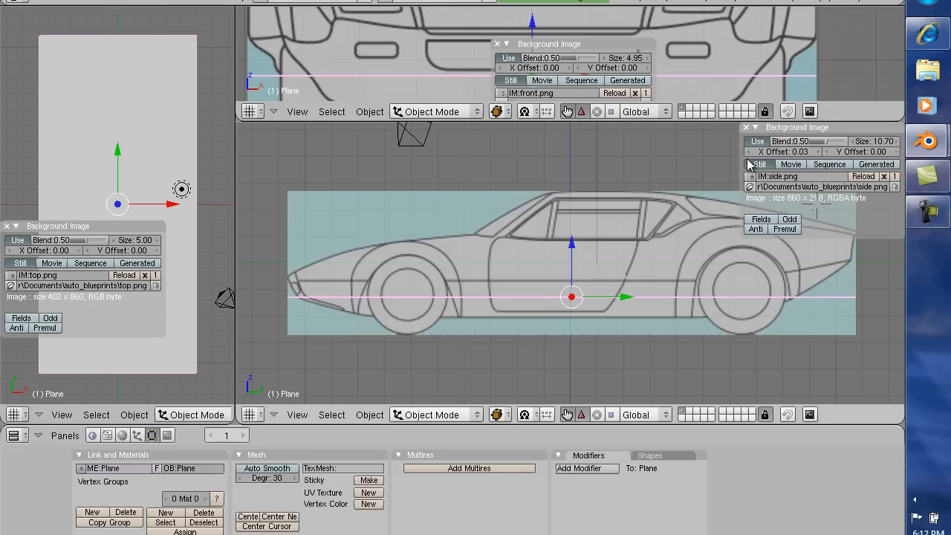
mouse_move(101, 82)
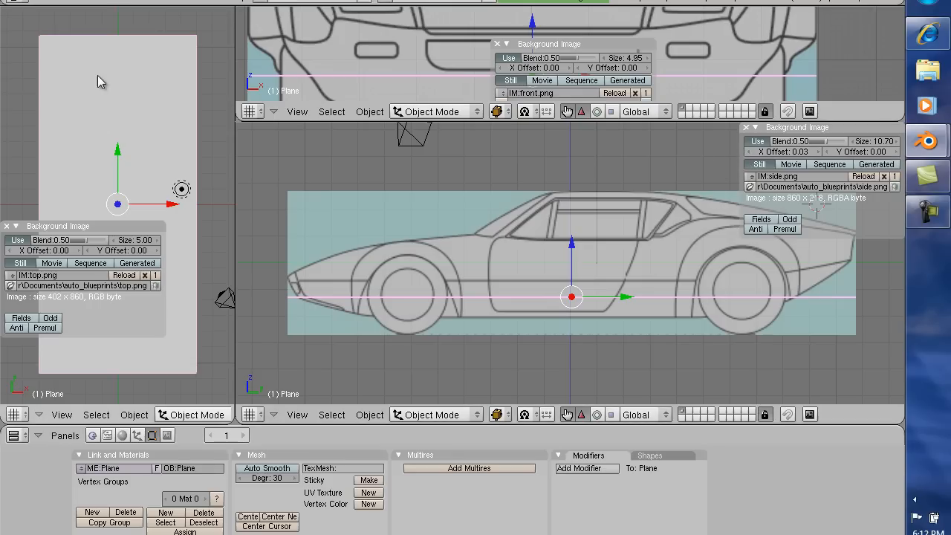
mouse_move(223, 149)
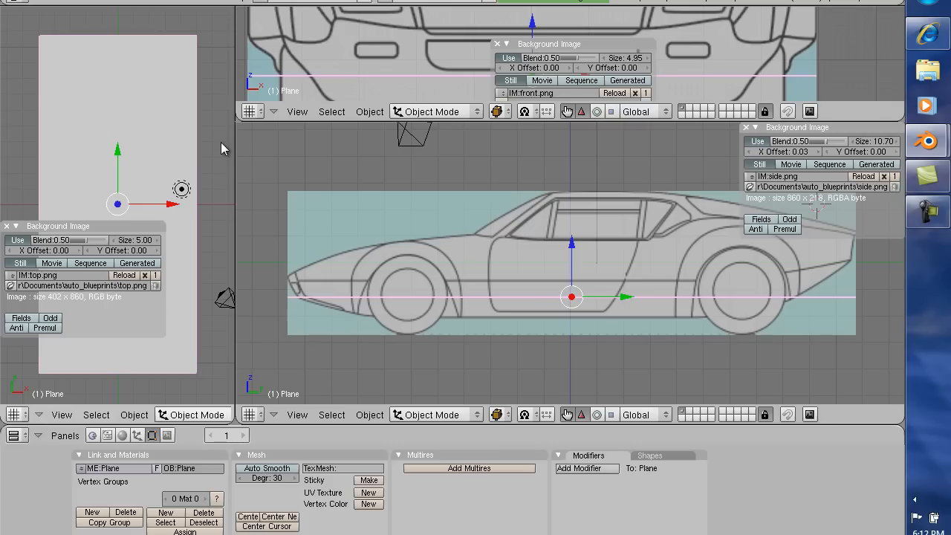
mouse_move(721, 242)
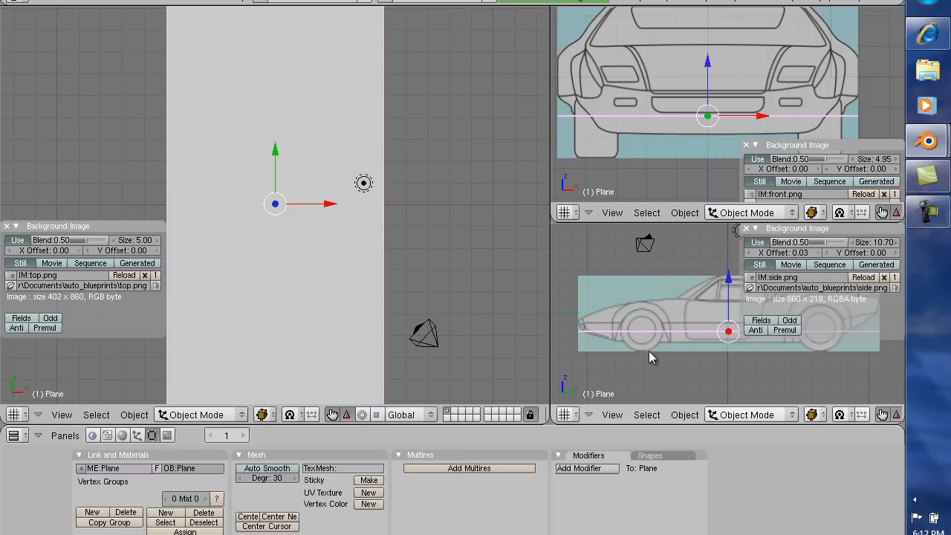
mouse_move(578, 285)
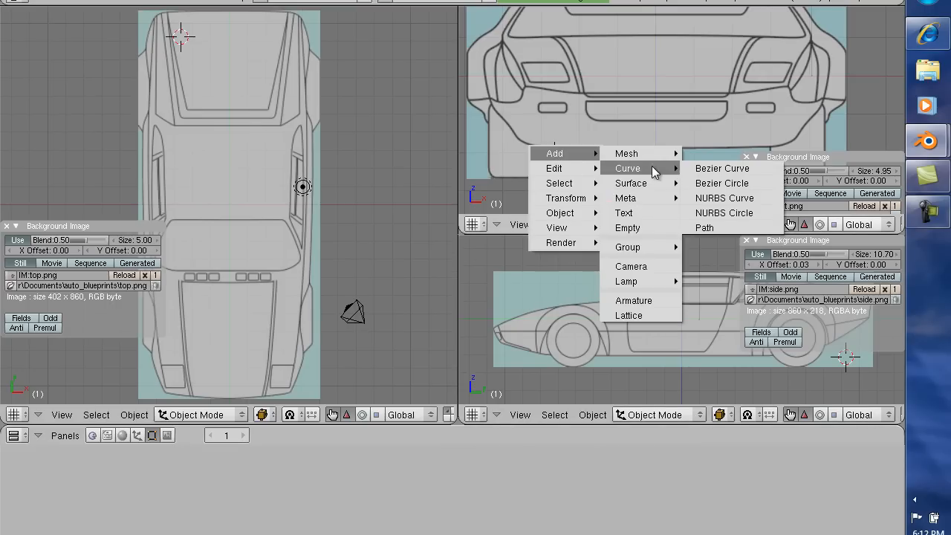
mouse_move(627, 153)
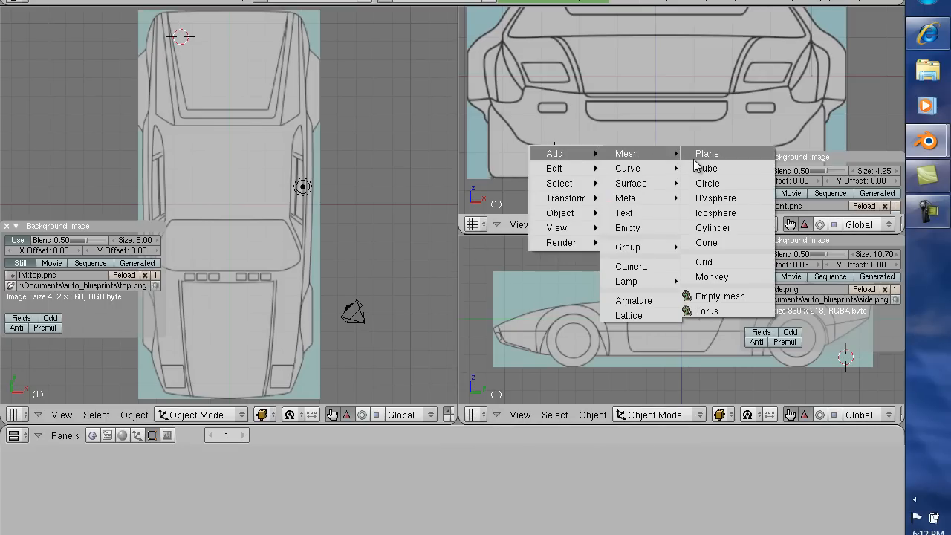
Add a cube mesh as a reference visible in all three blueprint views
click(705, 168)
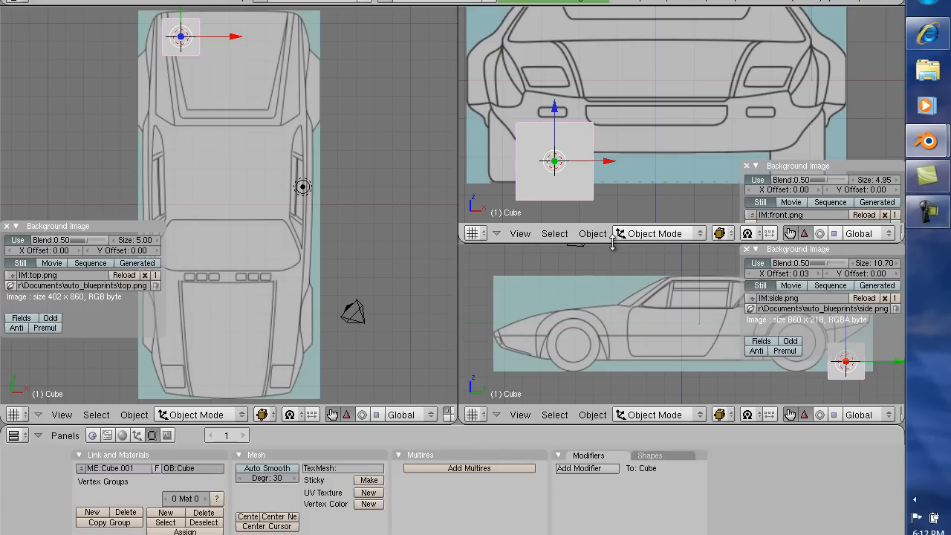
mouse_move(622, 179)
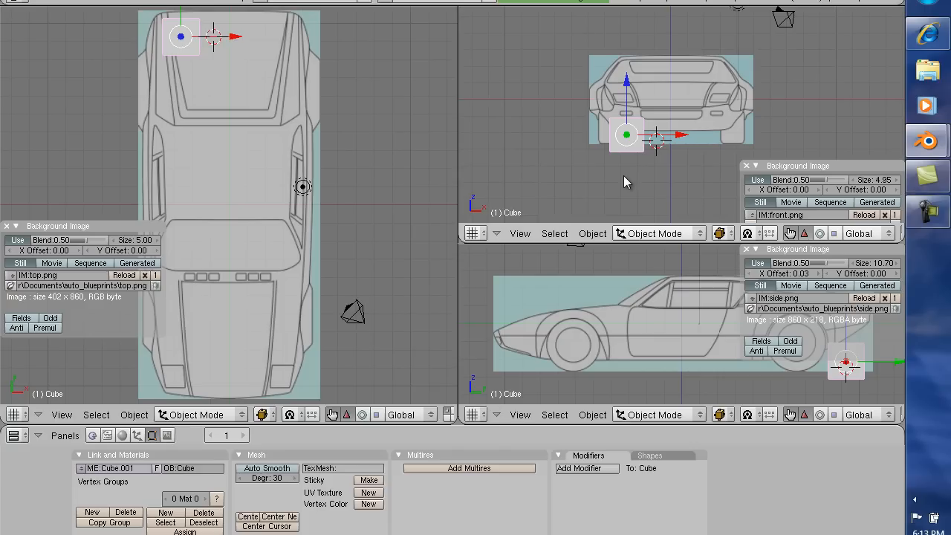
mouse_move(599, 67)
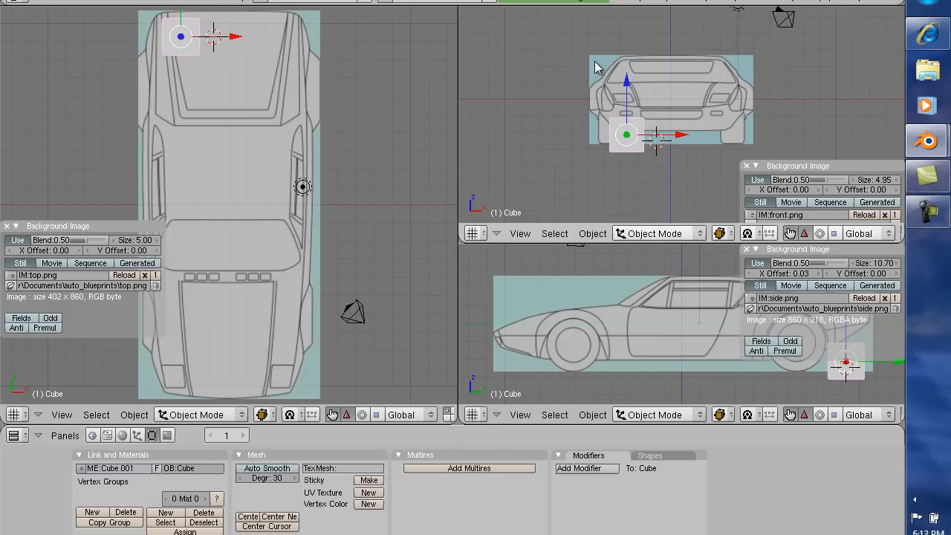
mouse_move(582, 54)
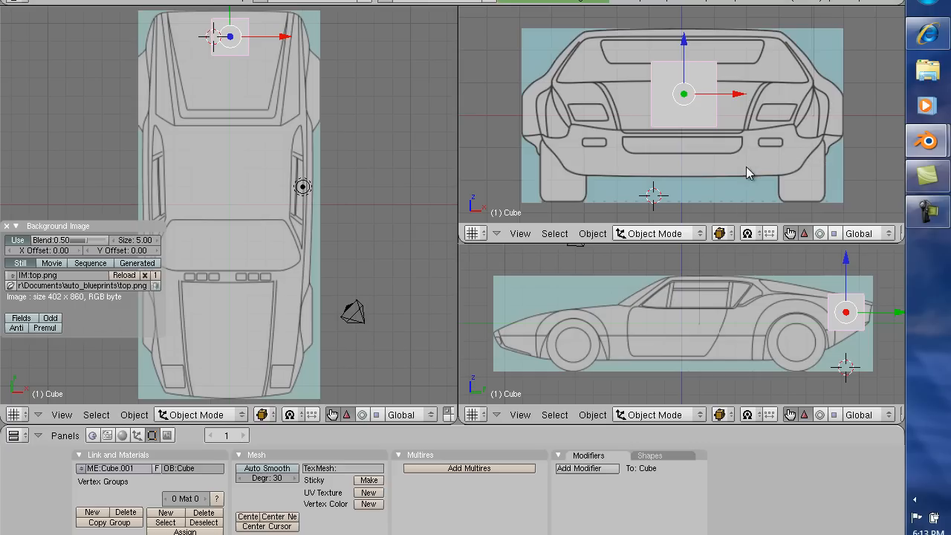
mouse_move(697, 95)
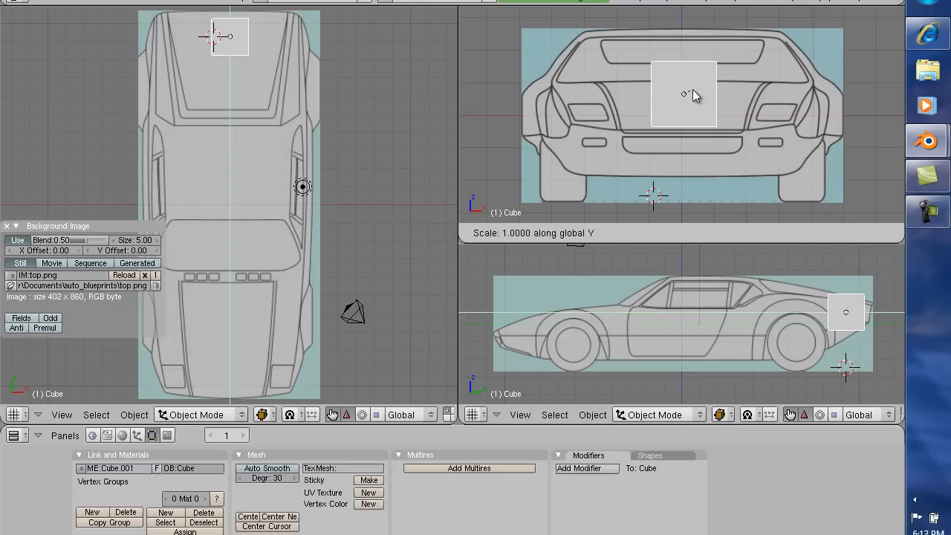
Scale the cube into a tall narrow block spanning the car's height in the front and side blueprints
key(x)
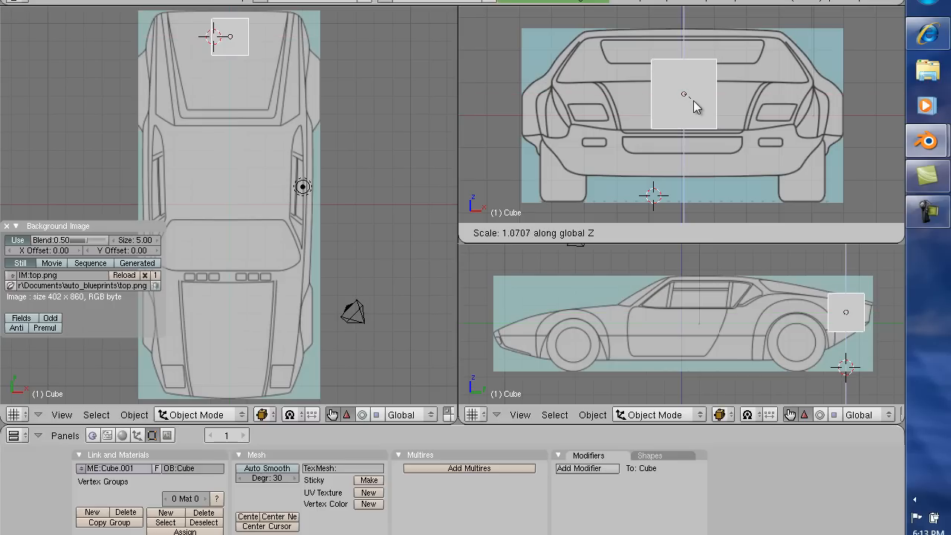
drag(684, 95, 706, 107)
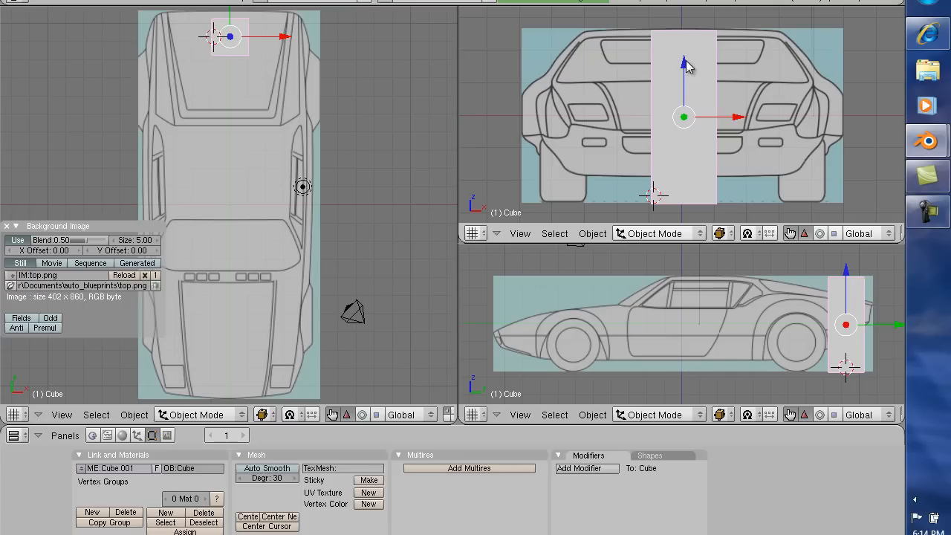
mouse_move(921, 246)
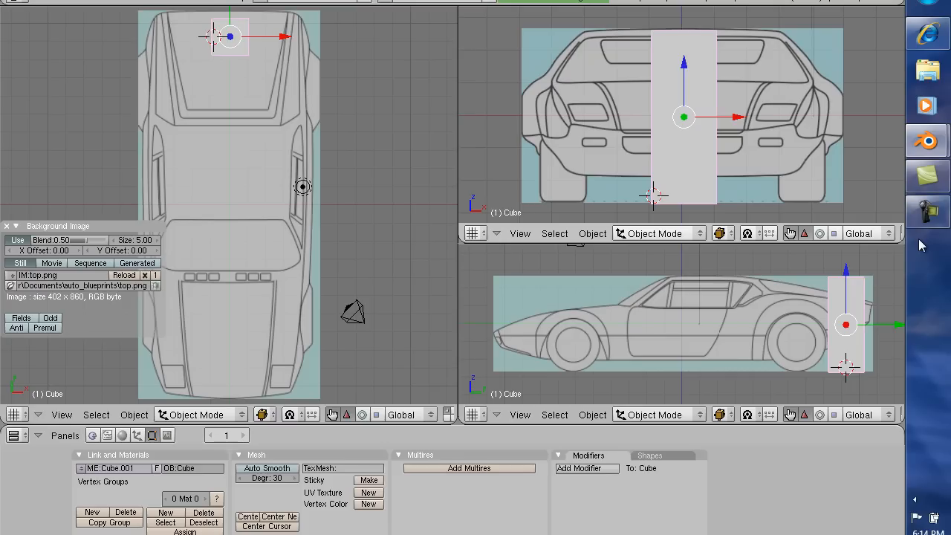
mouse_move(683, 62)
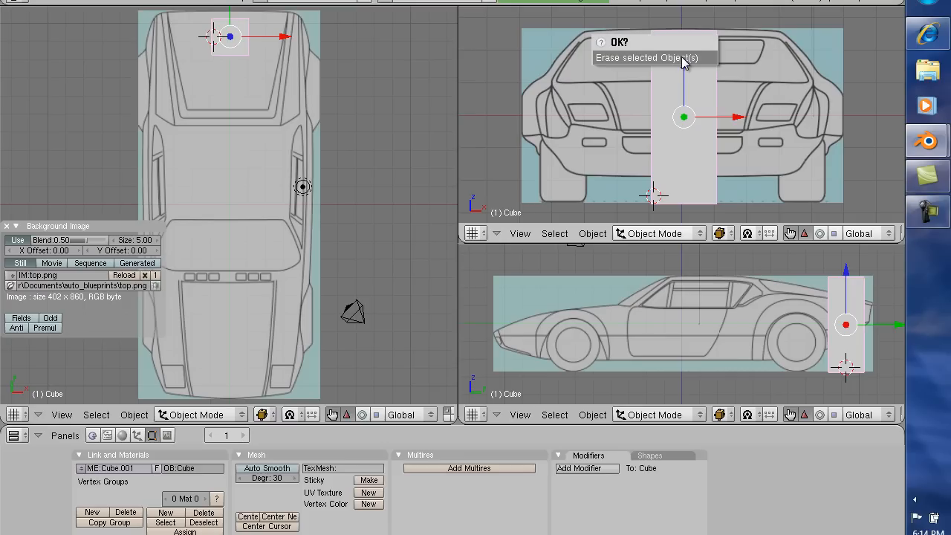
Delete the test cube, leaving only the aligned car blueprints in the views
click(646, 57)
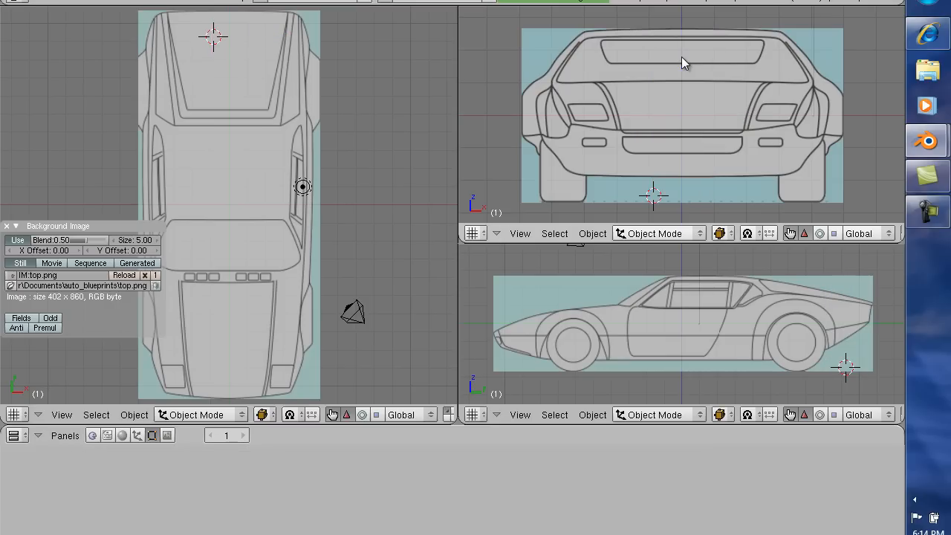